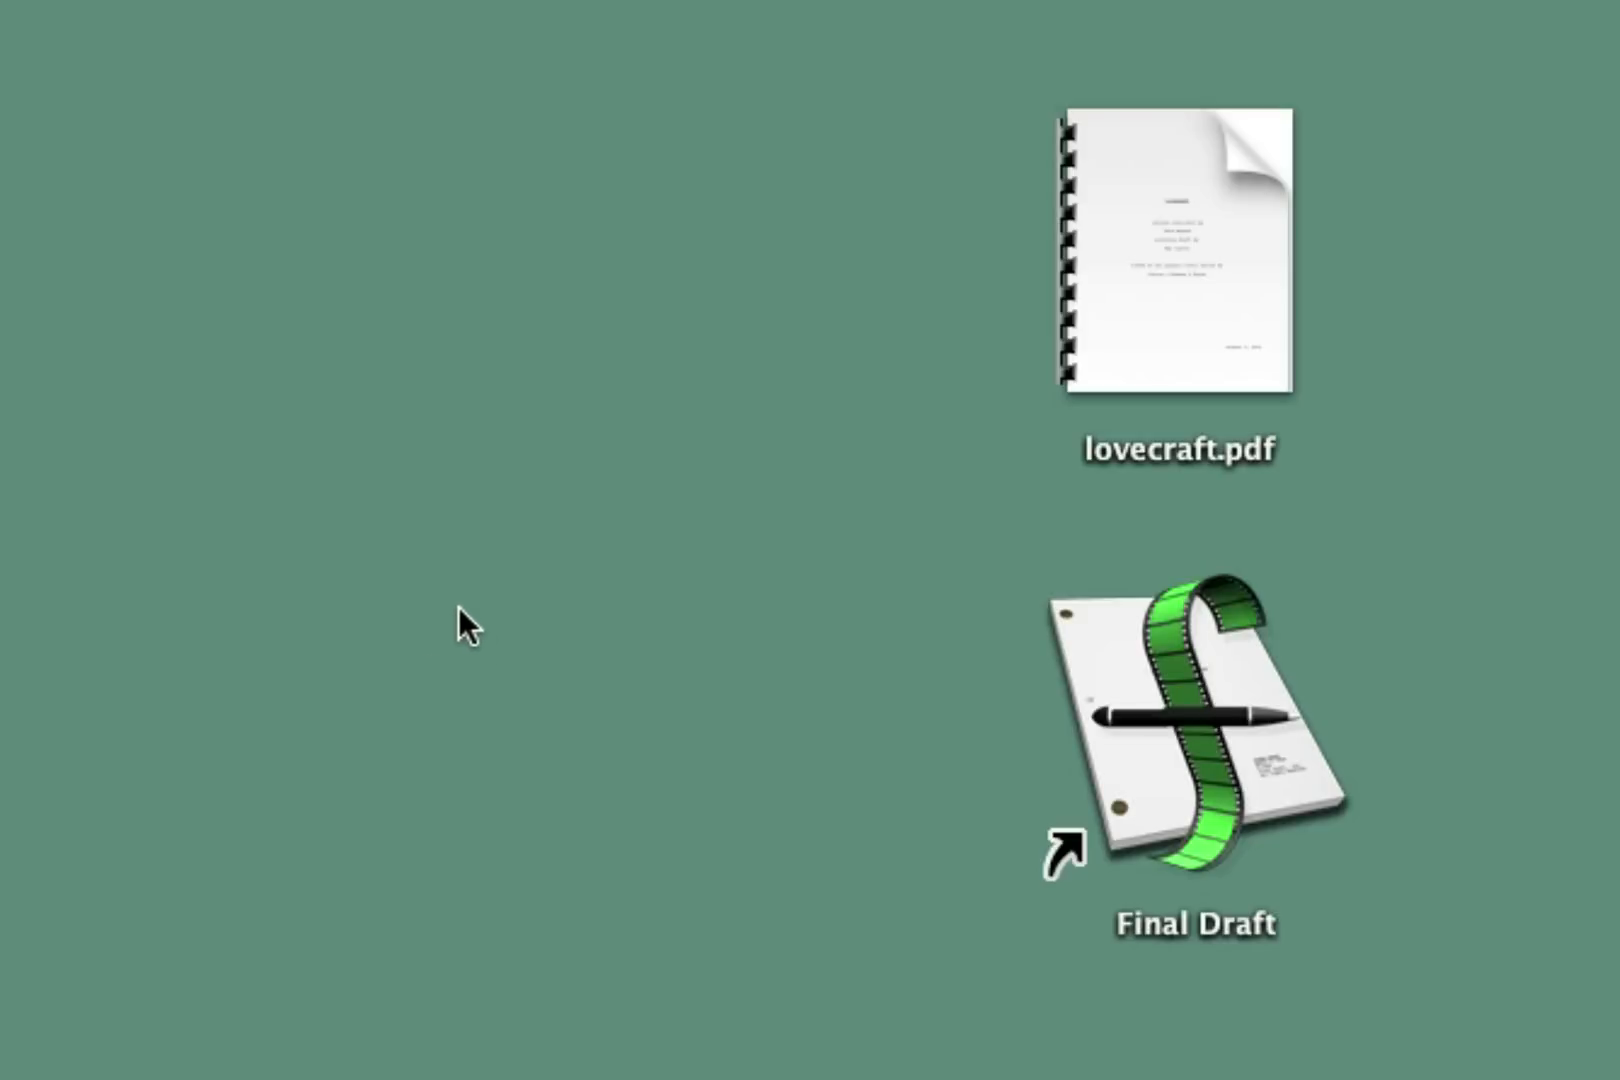
pyautogui.moveTo(594, 402)
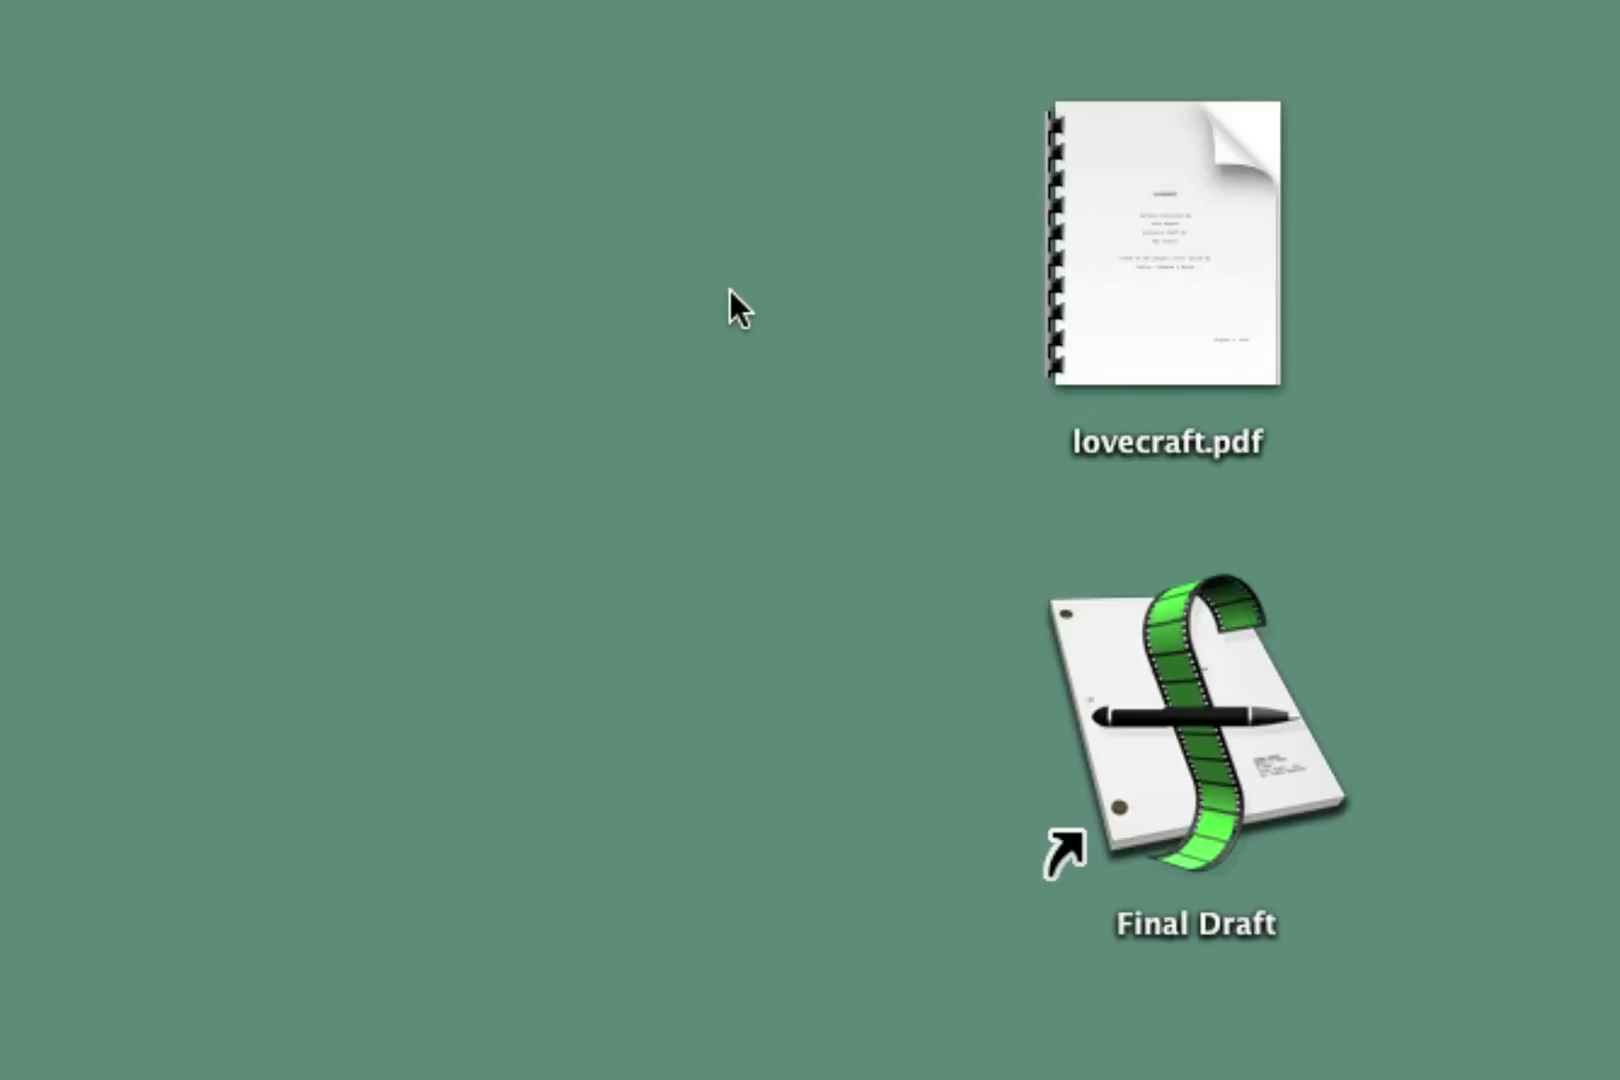
# Step: Open lovecraft.pdf in Preview and scroll through the screenplay pages
pyautogui.doubleClick(1162, 258)
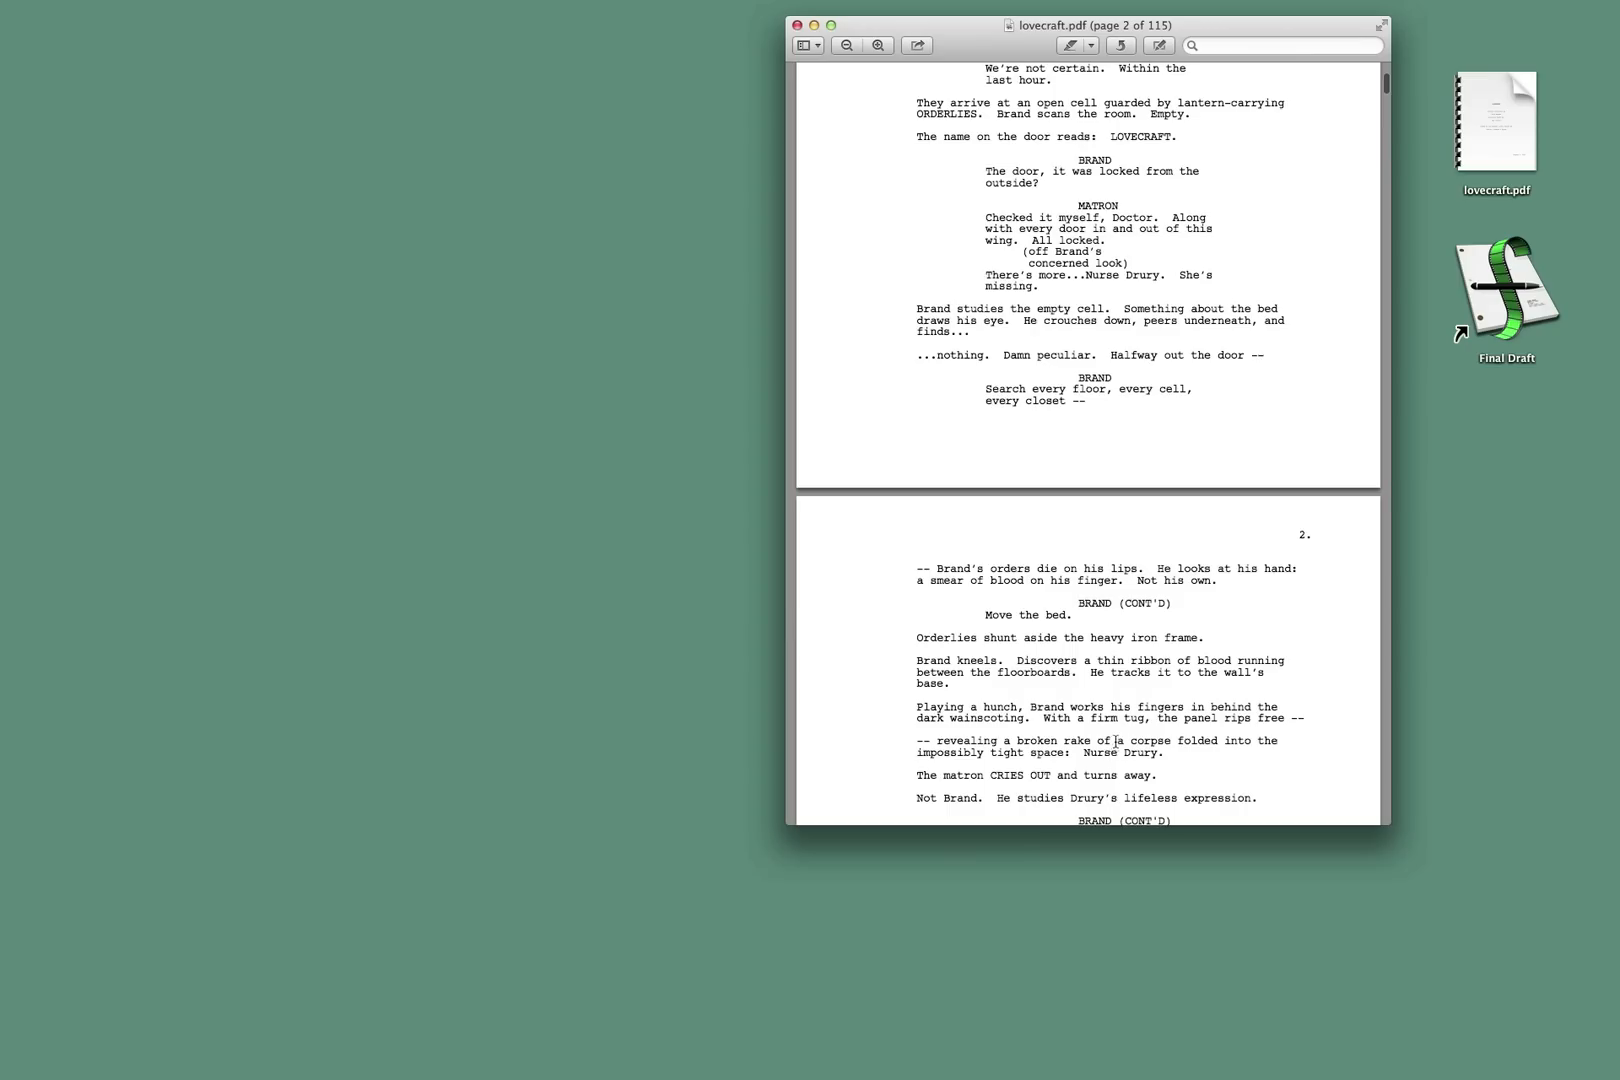
pyautogui.scroll(-3)
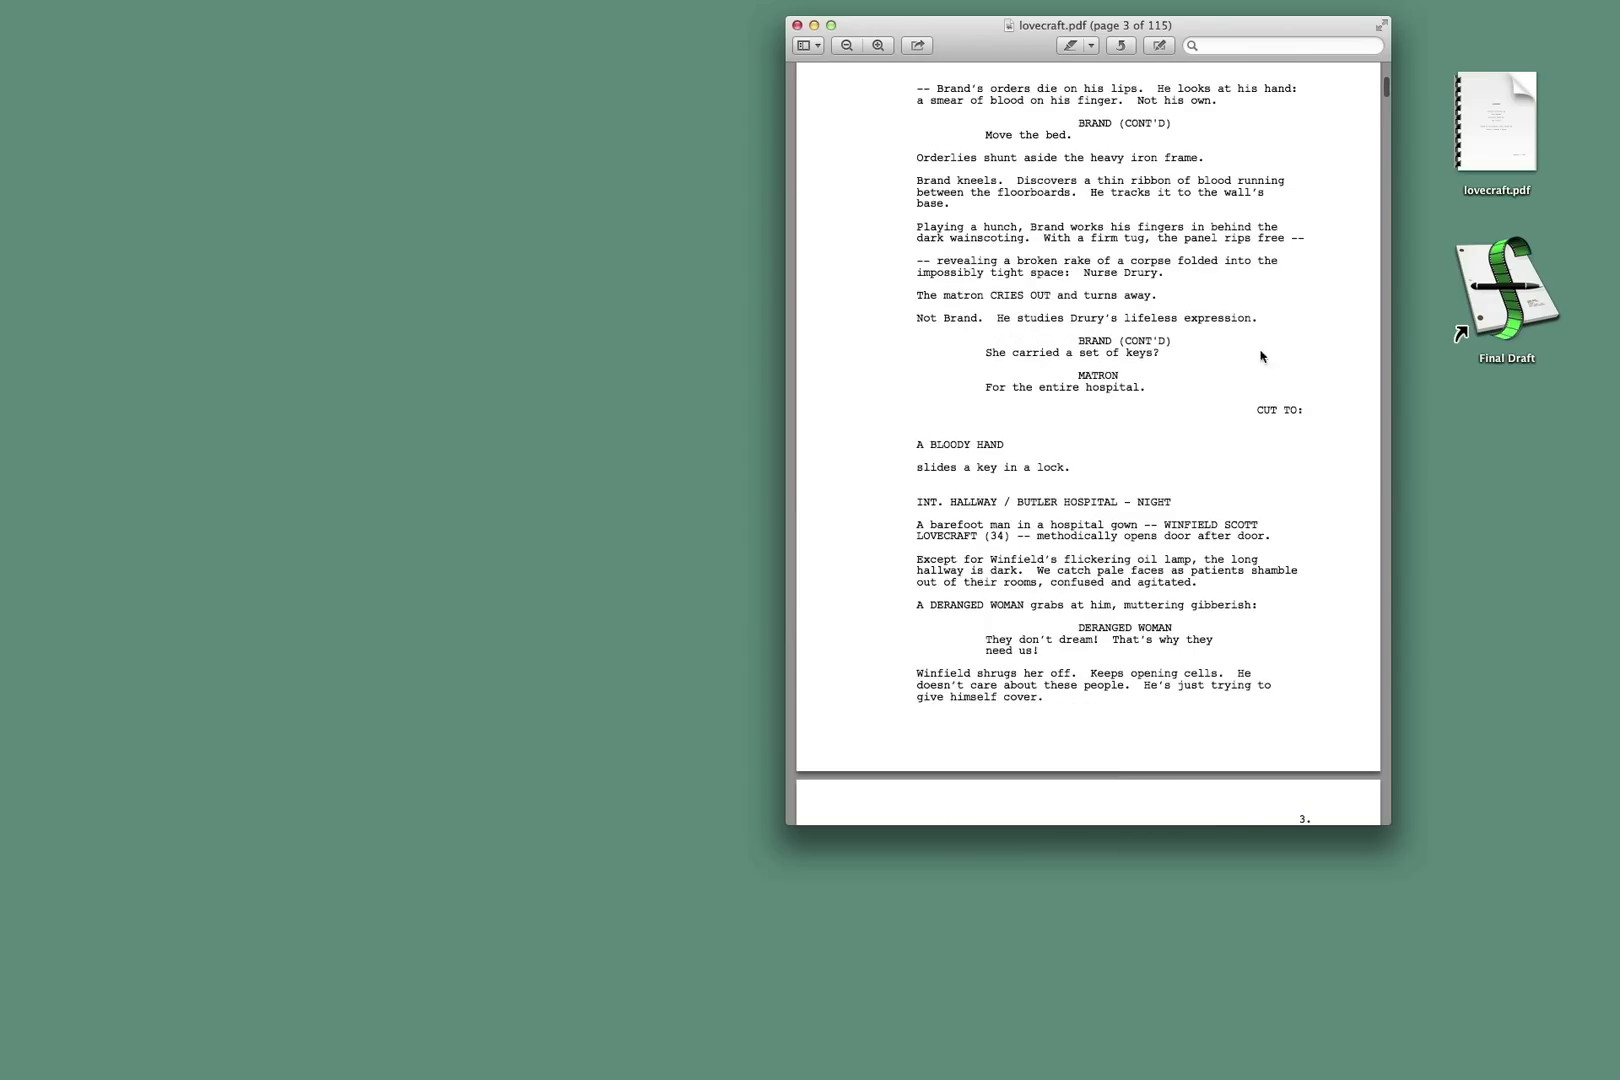
pyautogui.scroll(-3)
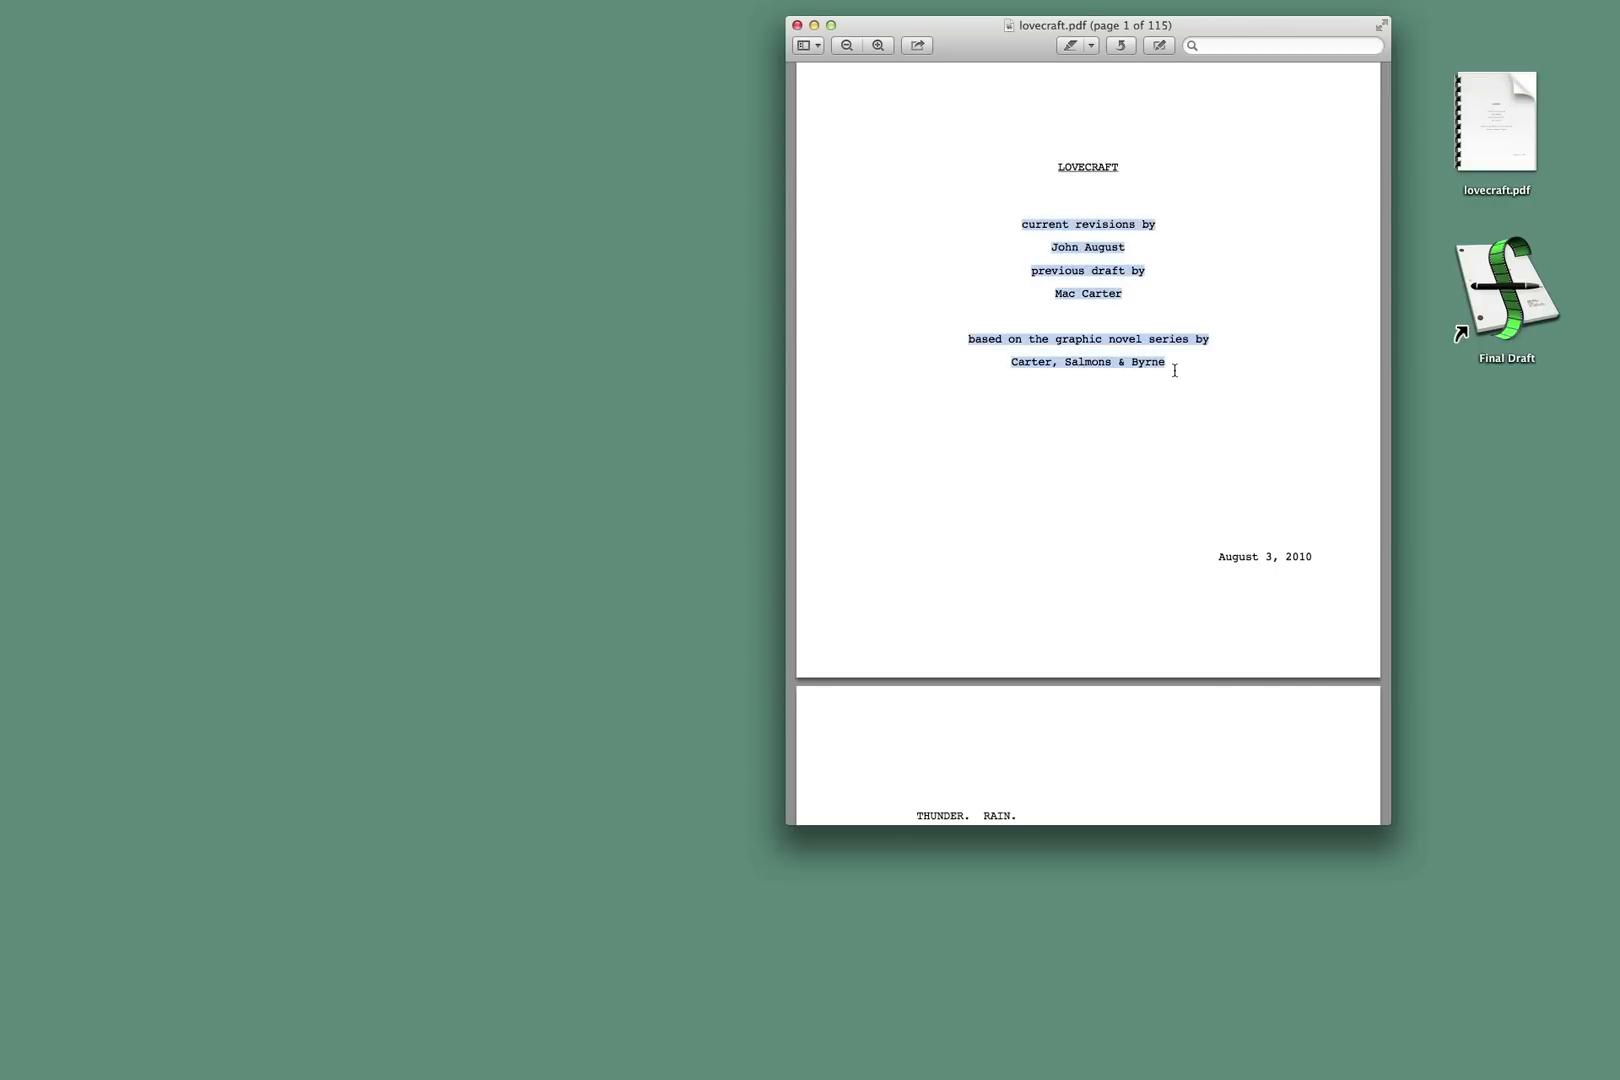
pyautogui.scroll(-3)
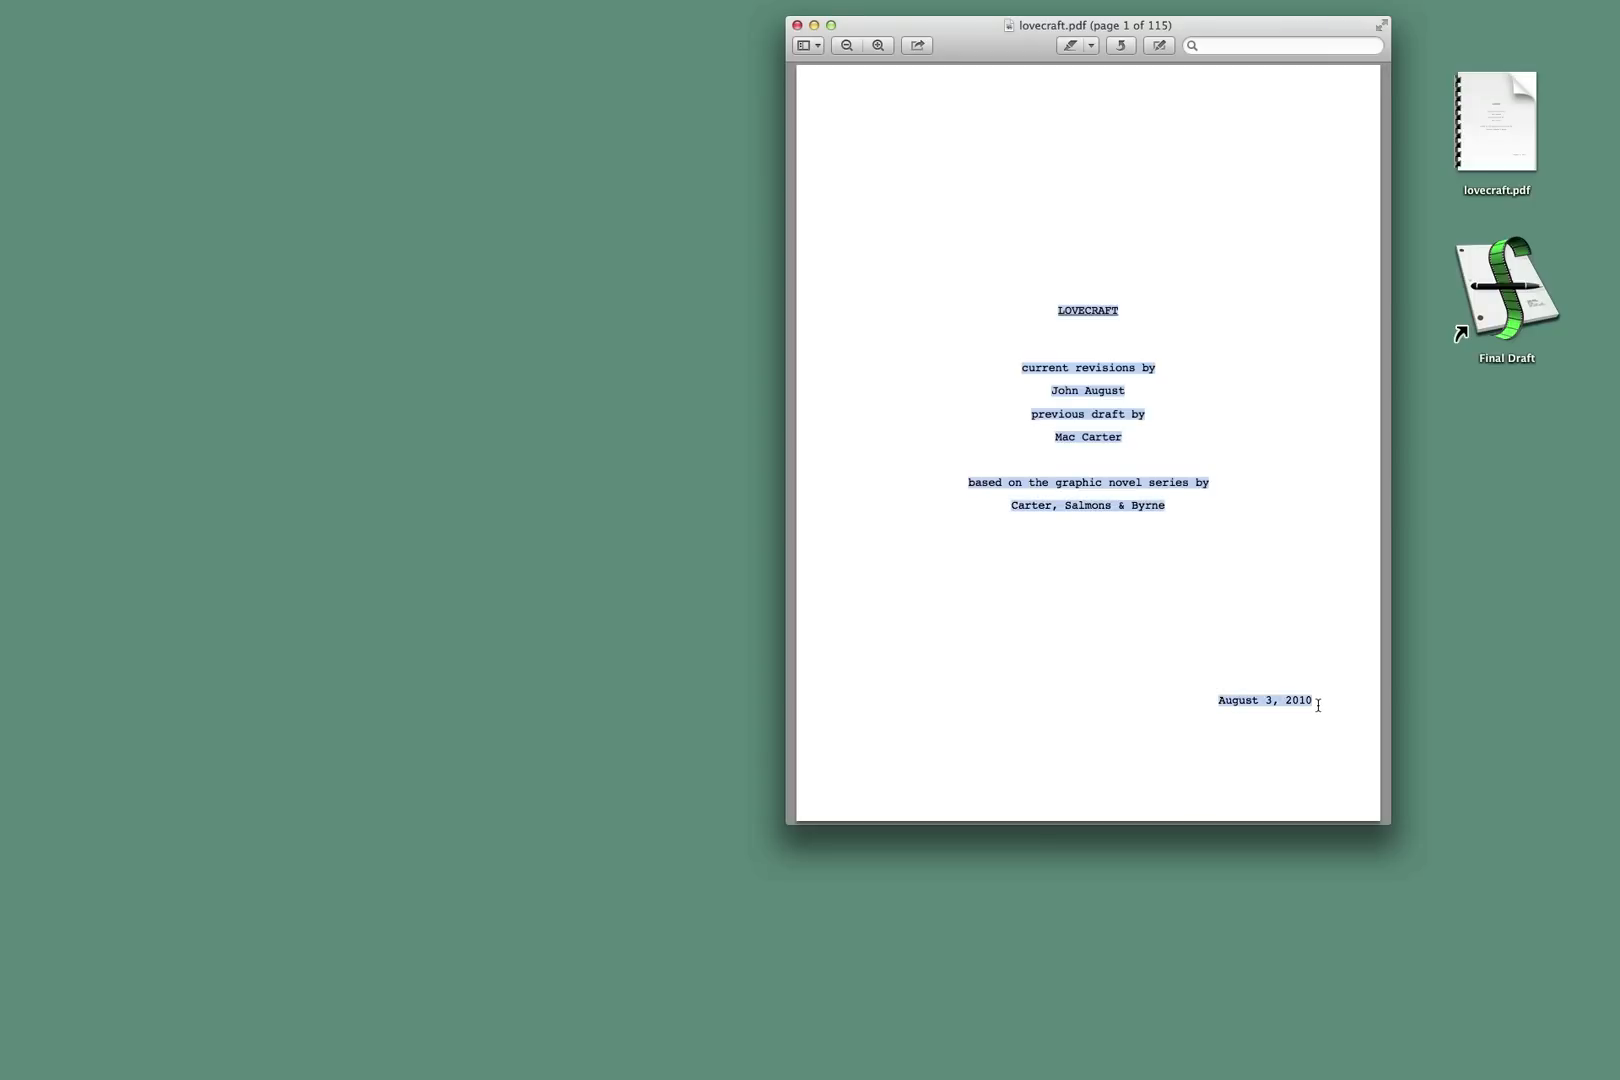
pyautogui.scroll(-3)
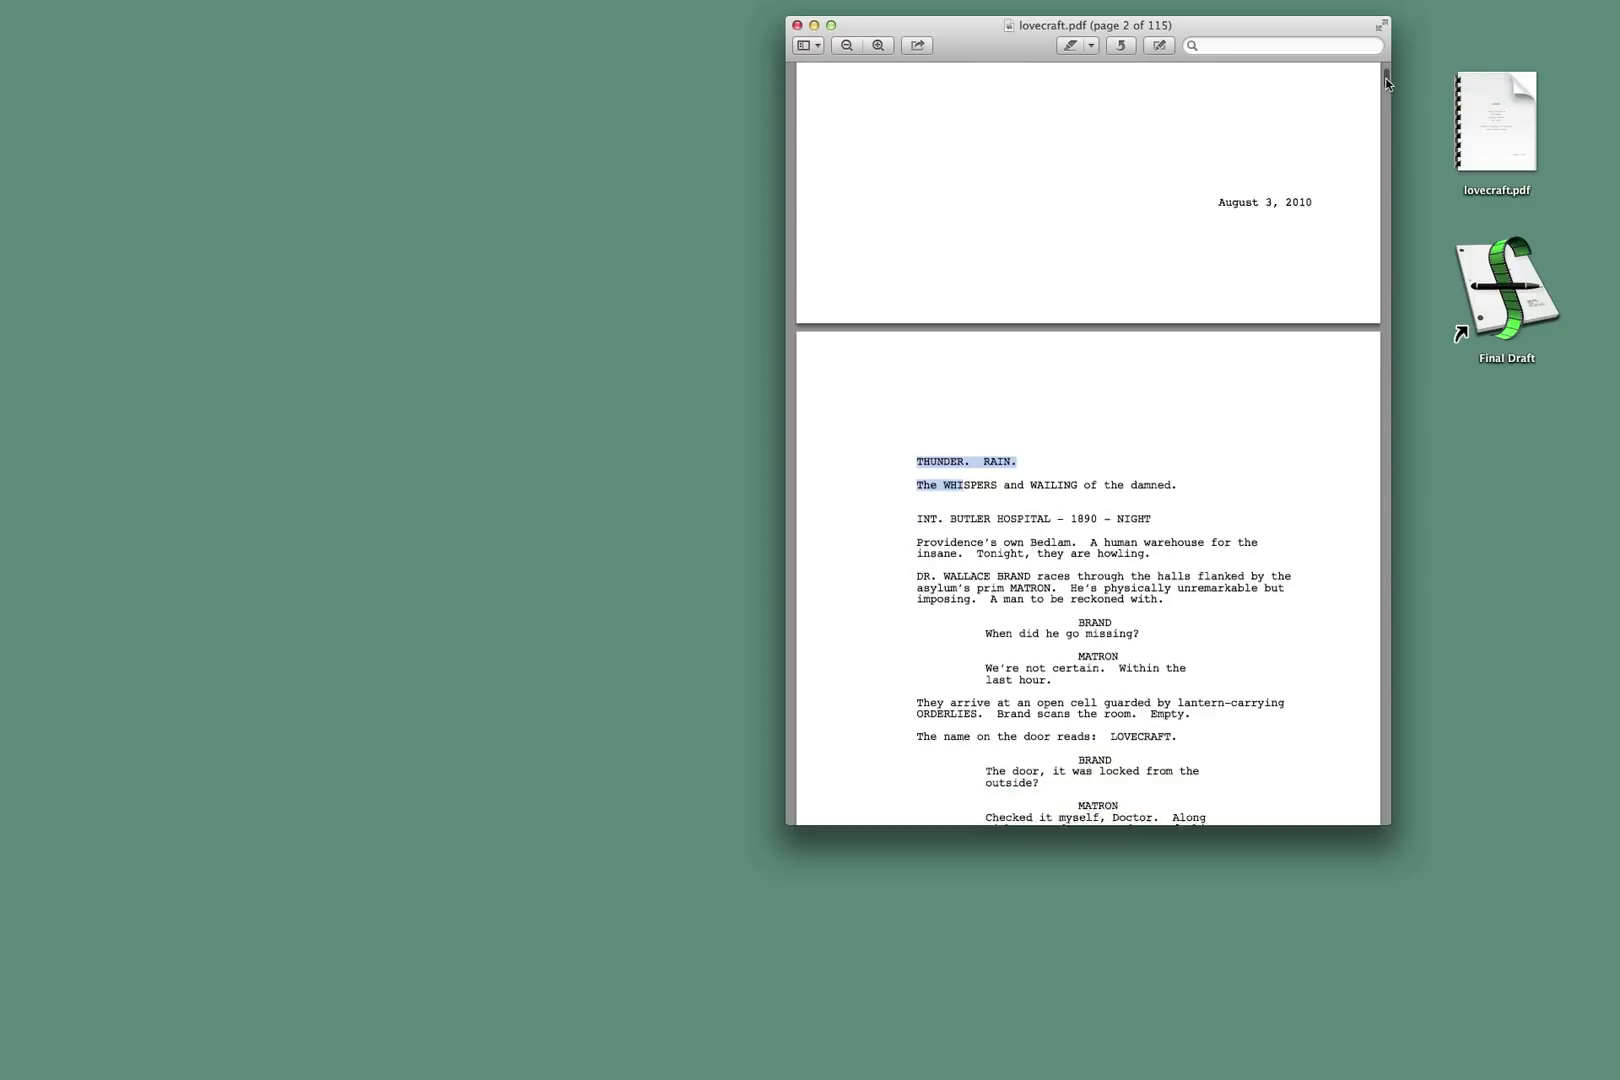
pyautogui.scroll(-3)
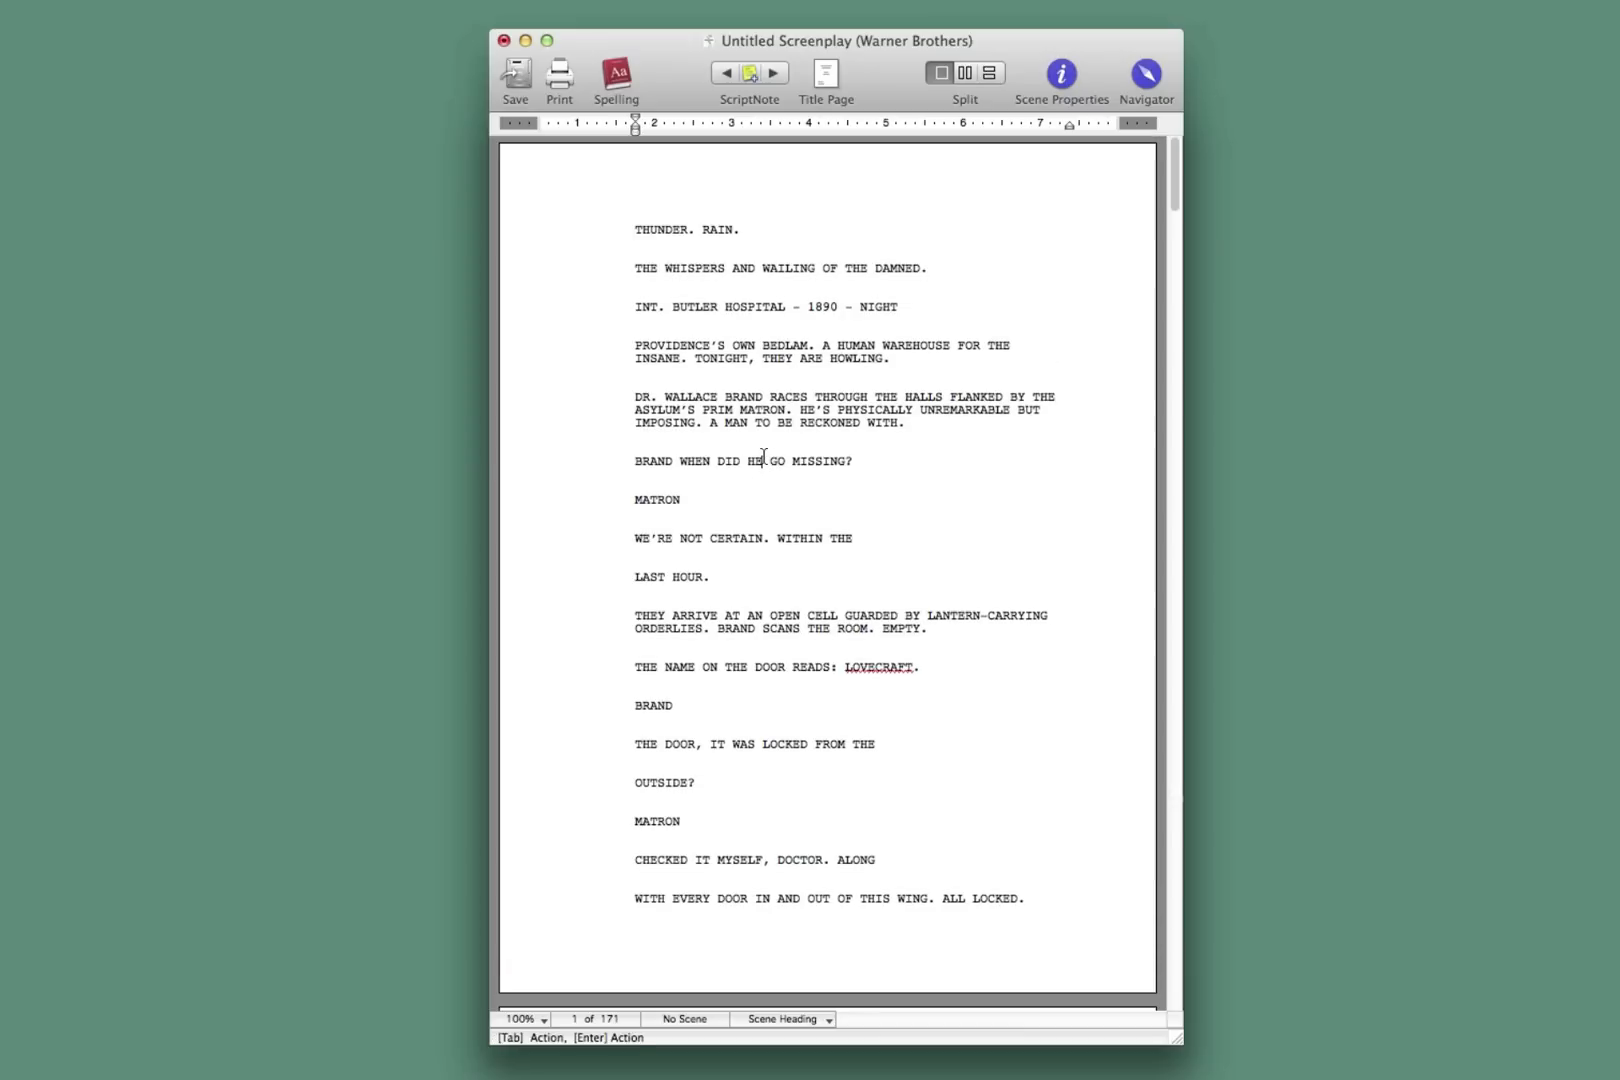
# Step: Select all the pasted script text so it can become Action paragraphs
pyautogui.press('cmd+a')
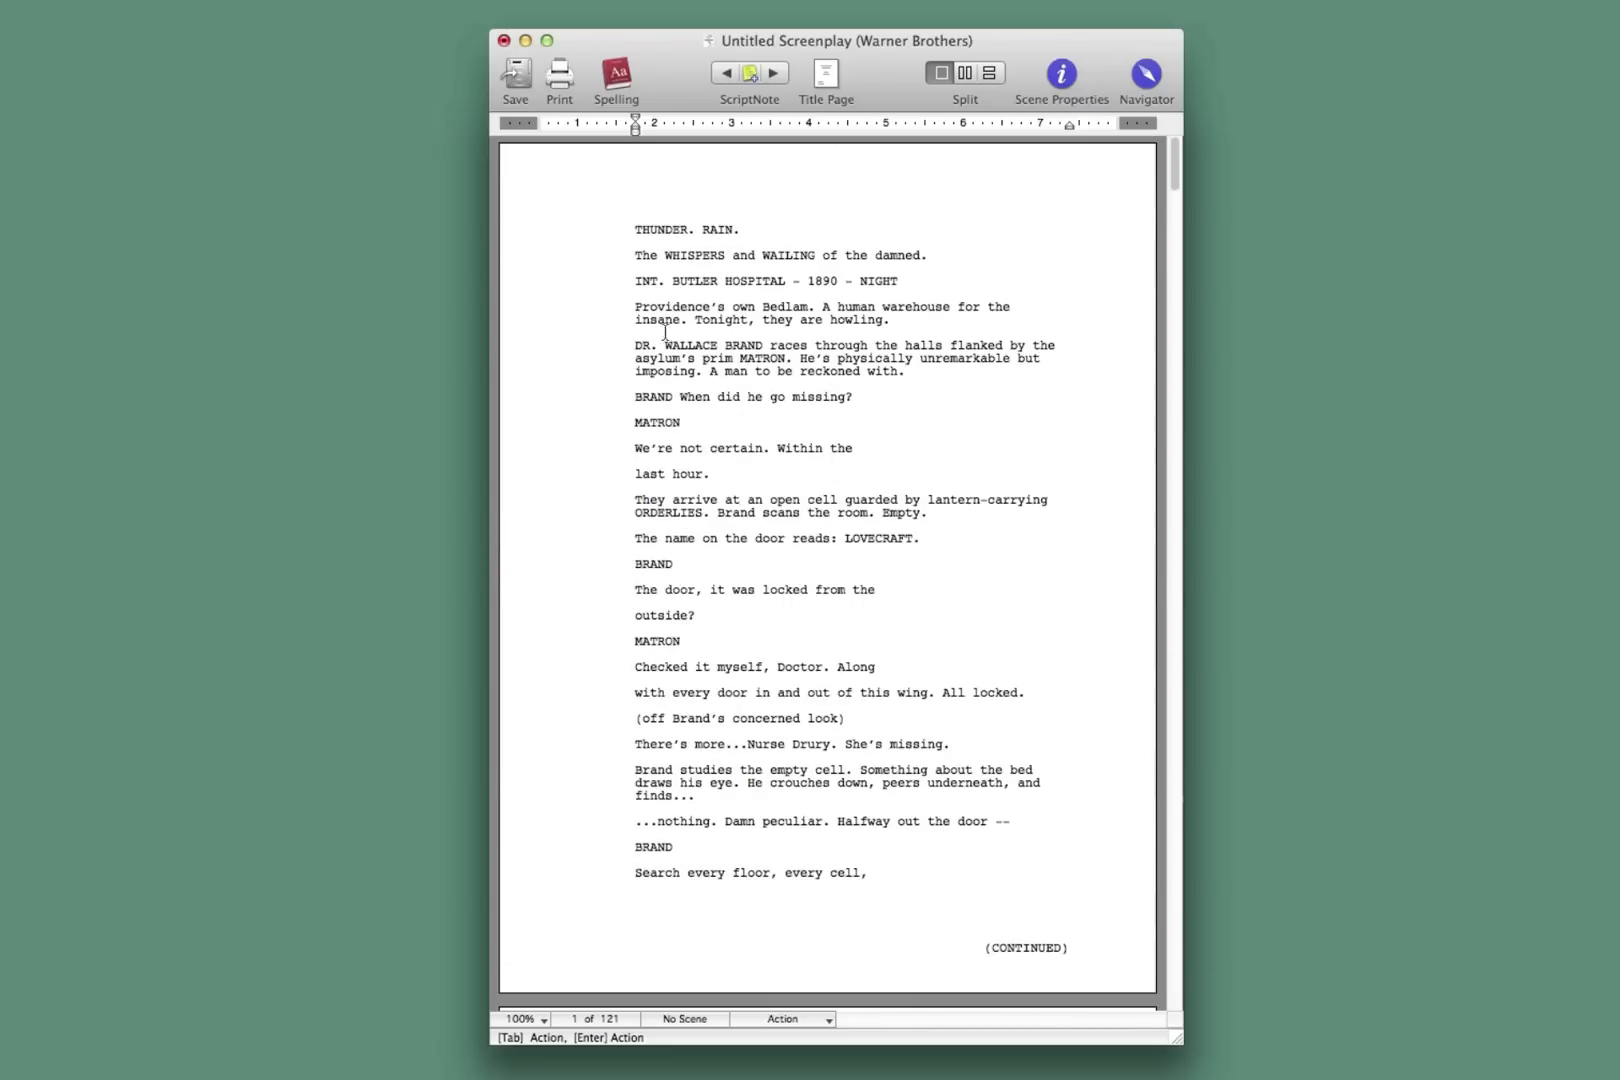
pyautogui.scroll(-3)
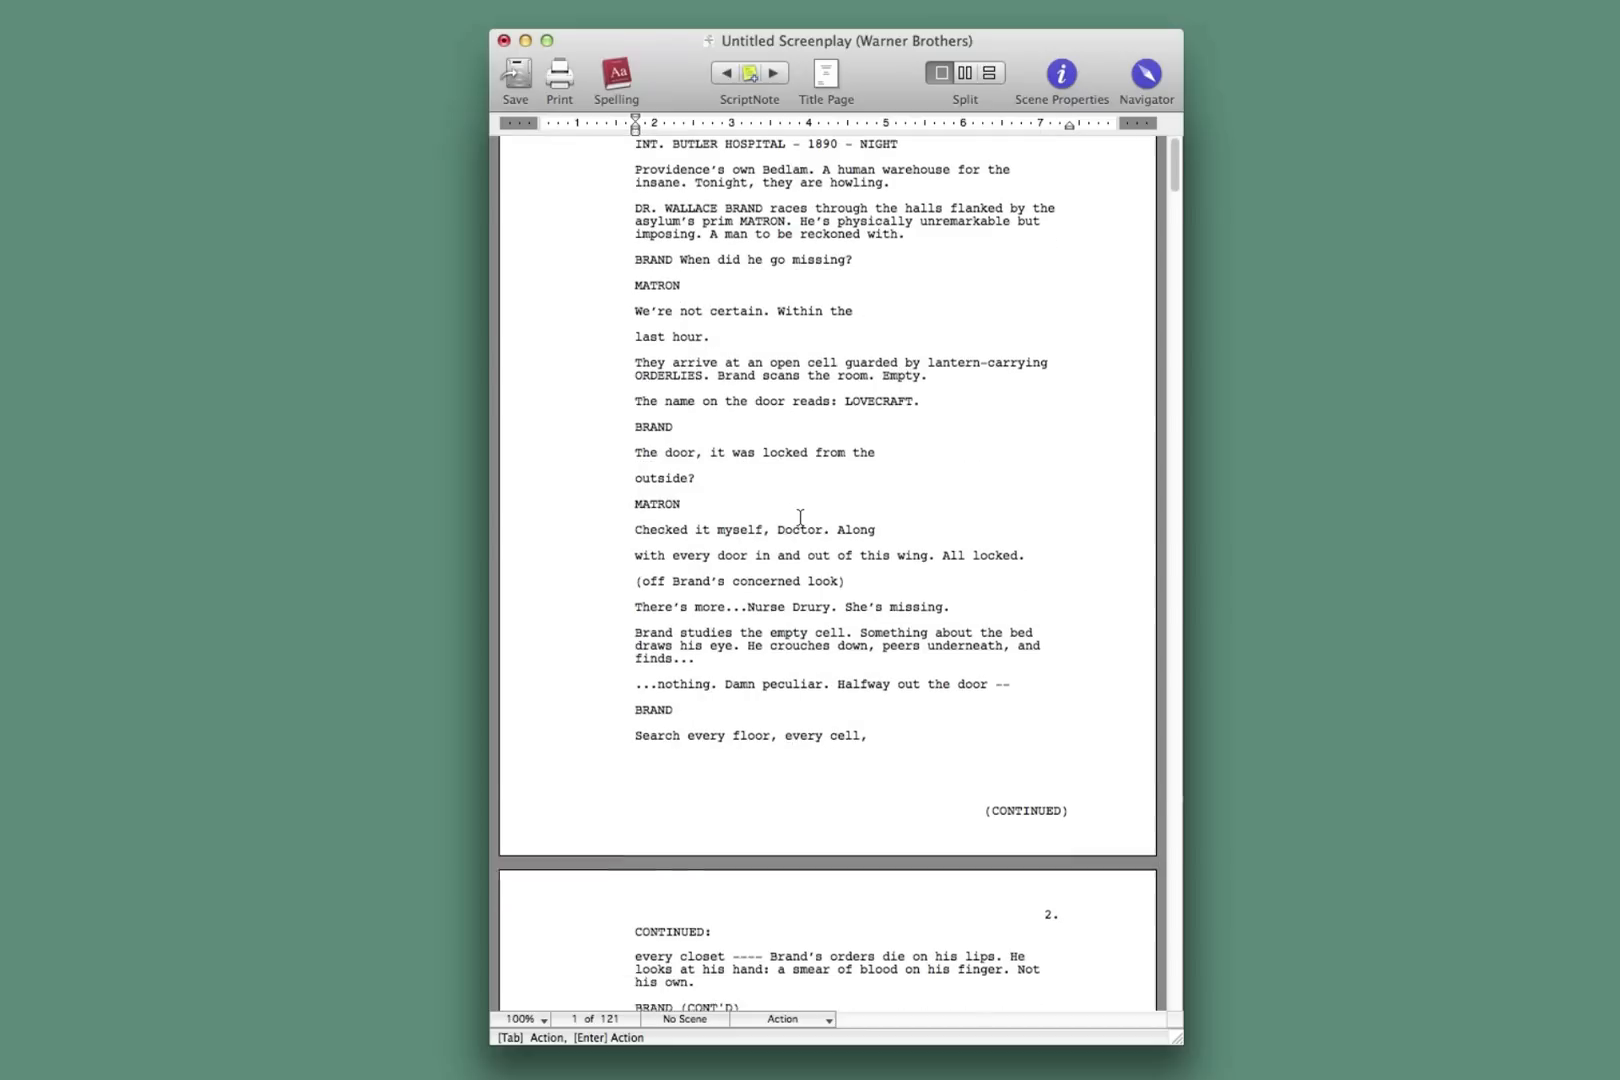
pyautogui.scroll(-3)
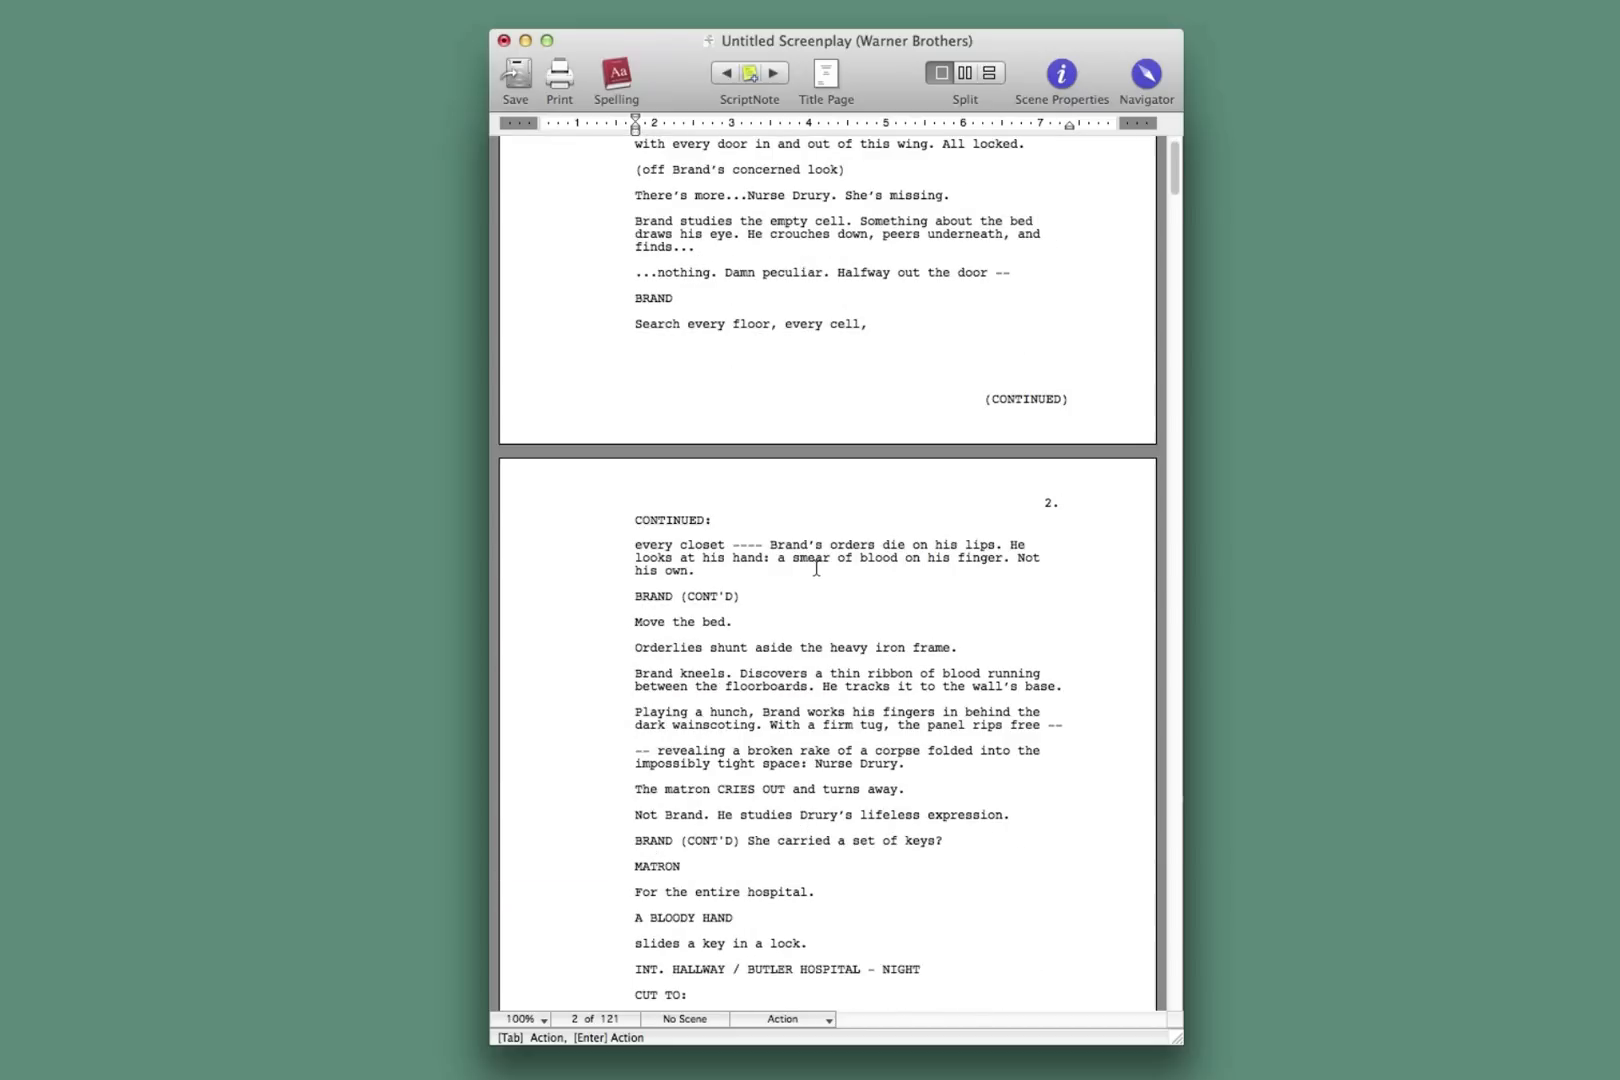
pyautogui.scroll(-3)
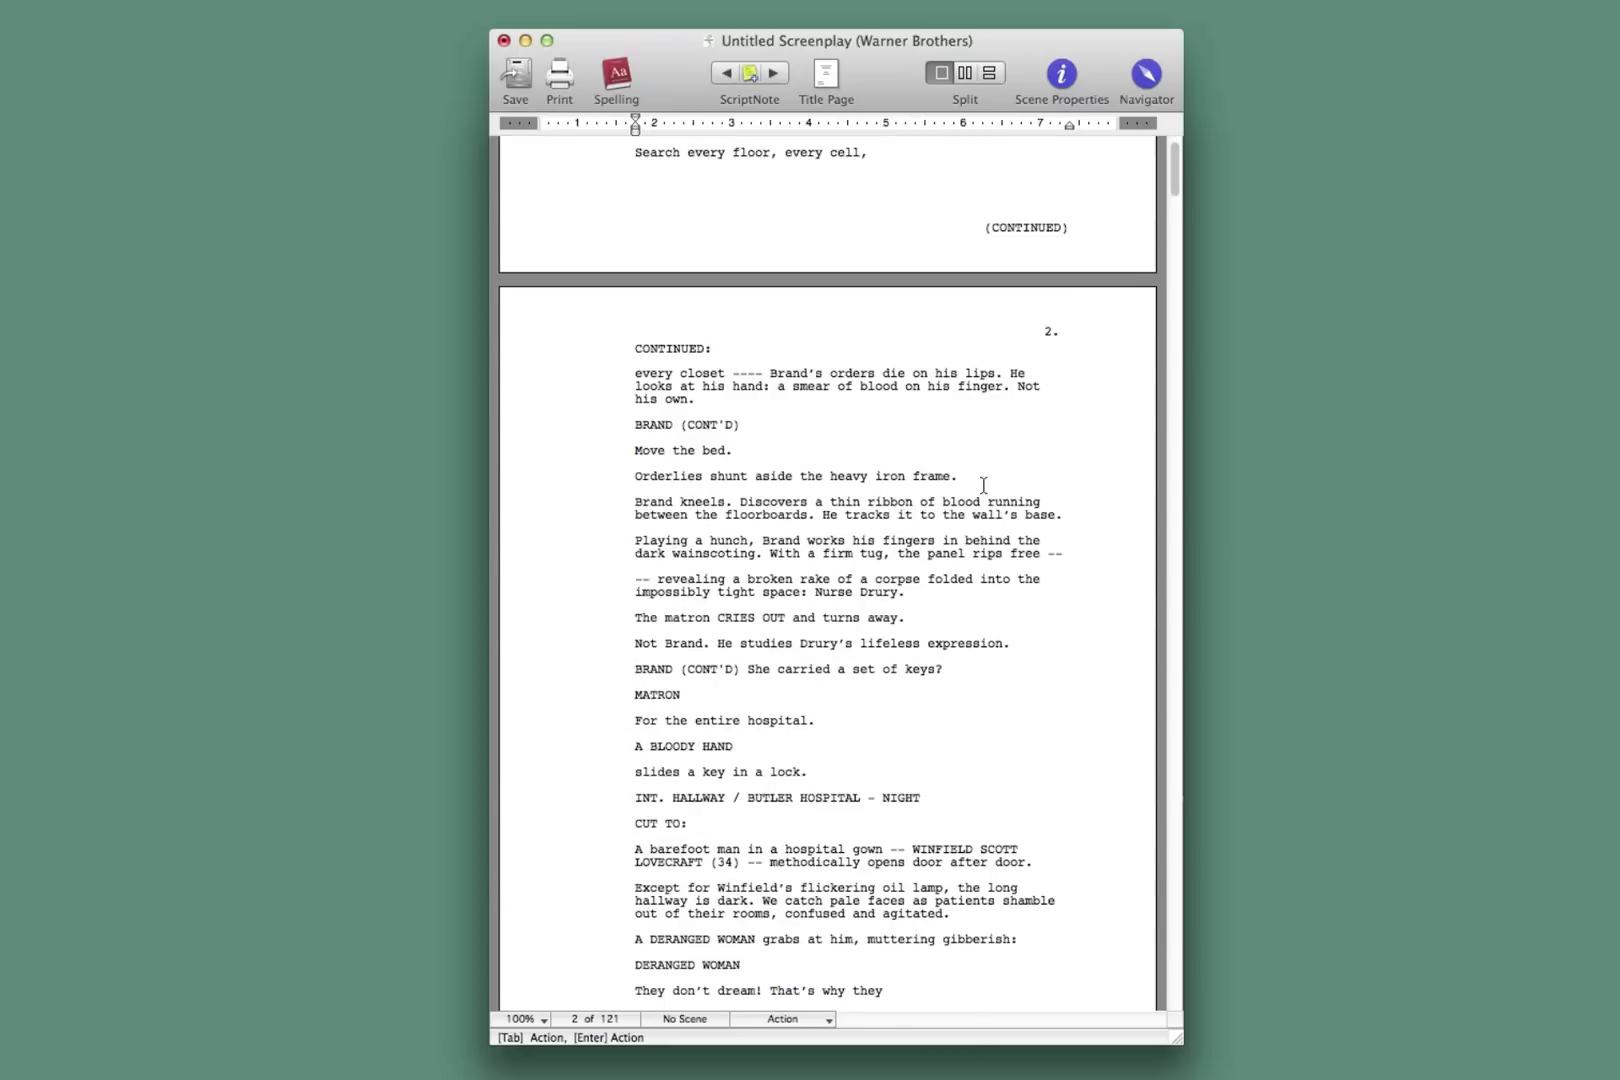
pyautogui.scroll(-3)
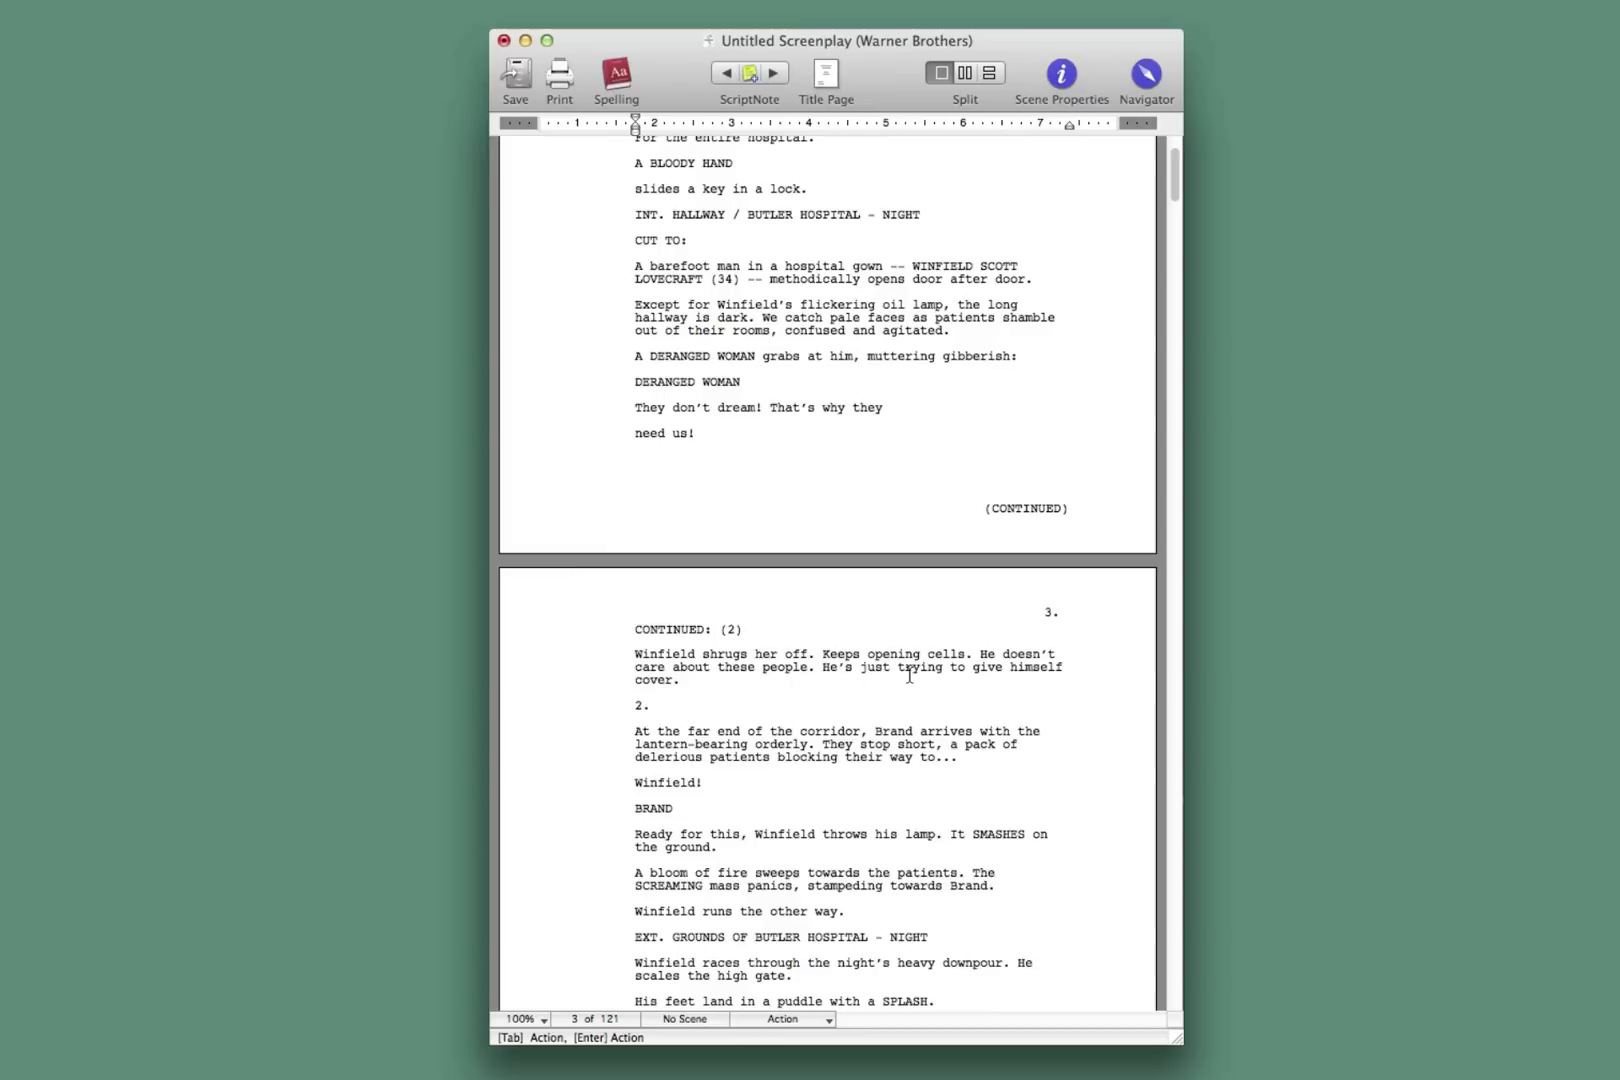
pyautogui.scroll(-3)
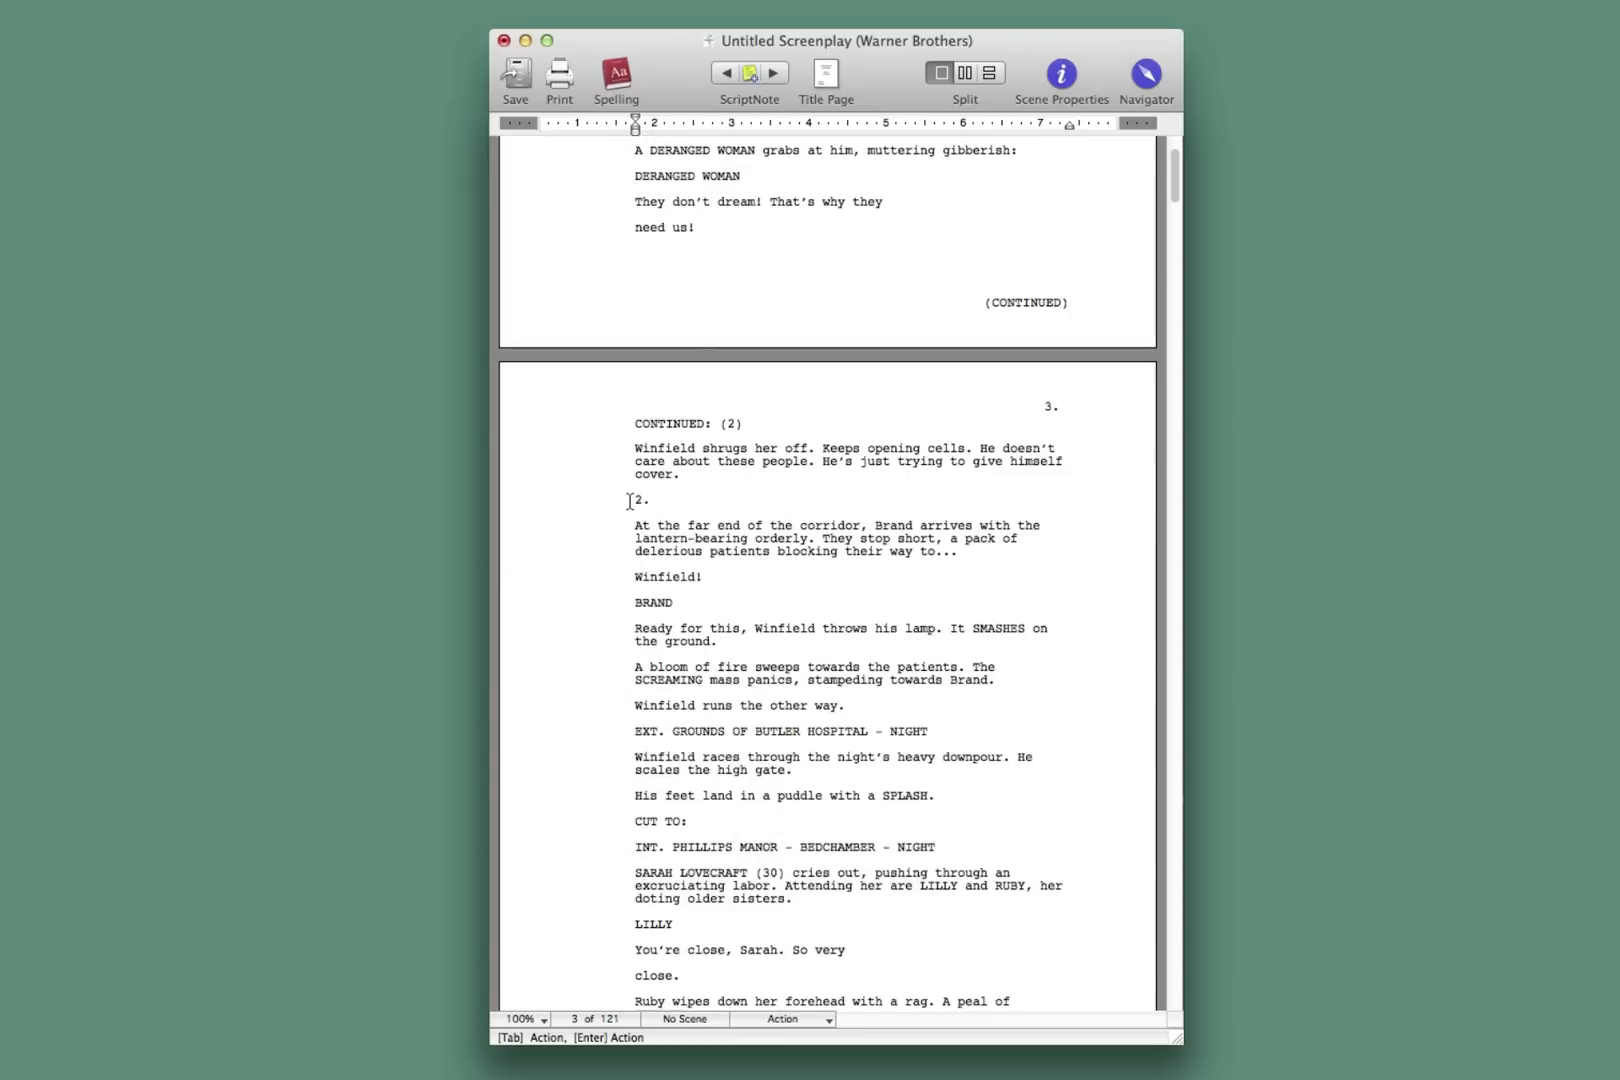
pyautogui.click(641, 500)
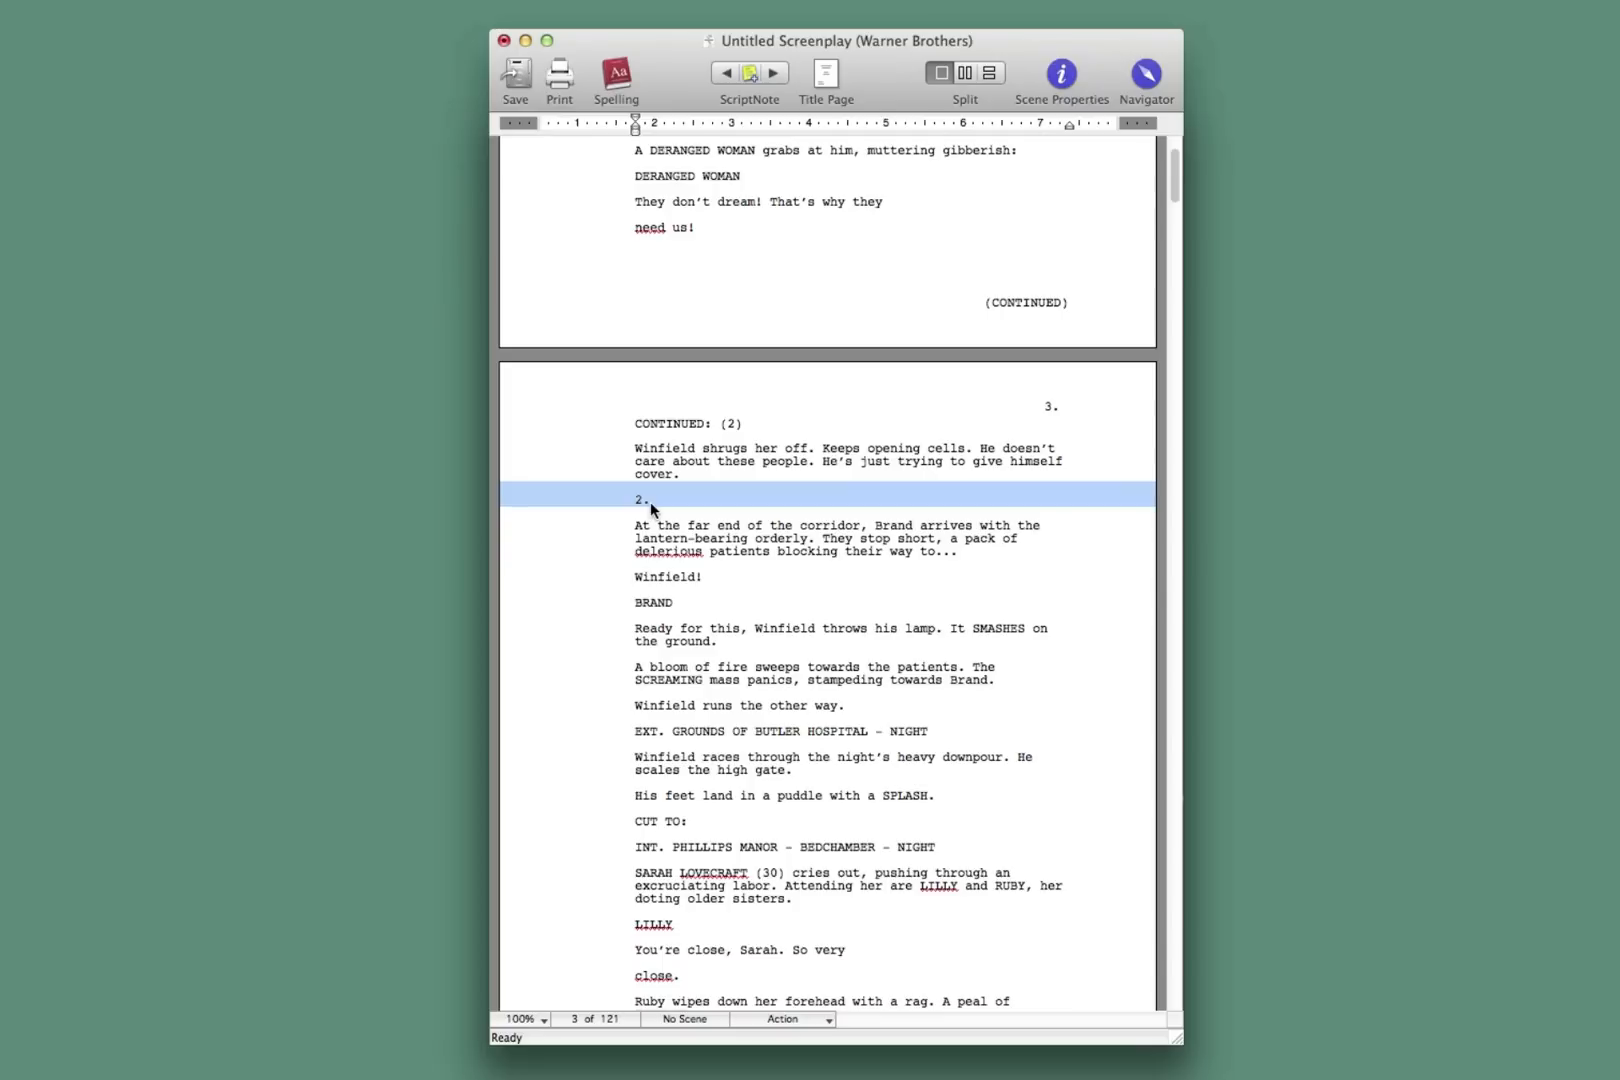
pyautogui.moveTo(723, 630)
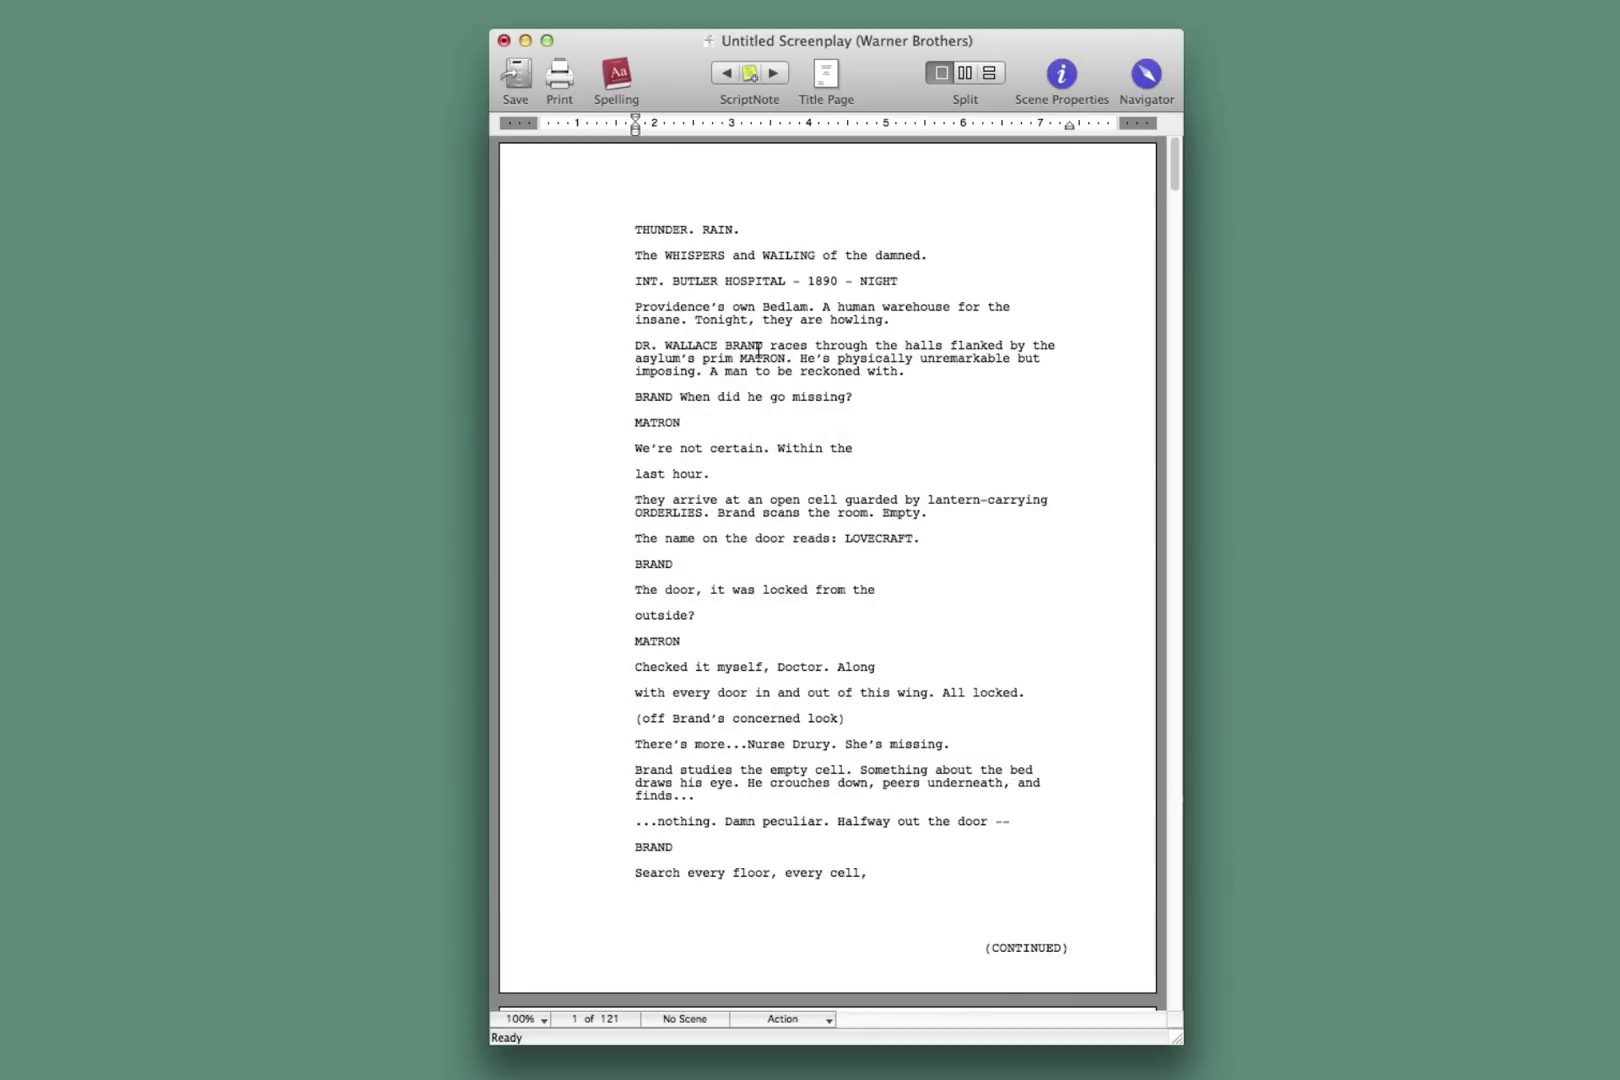
# Step: Enter 'THUNDER. RAIN.' and start making the INT. BUTLER HOSPITAL line a scene heading
pyautogui.scroll(-3)
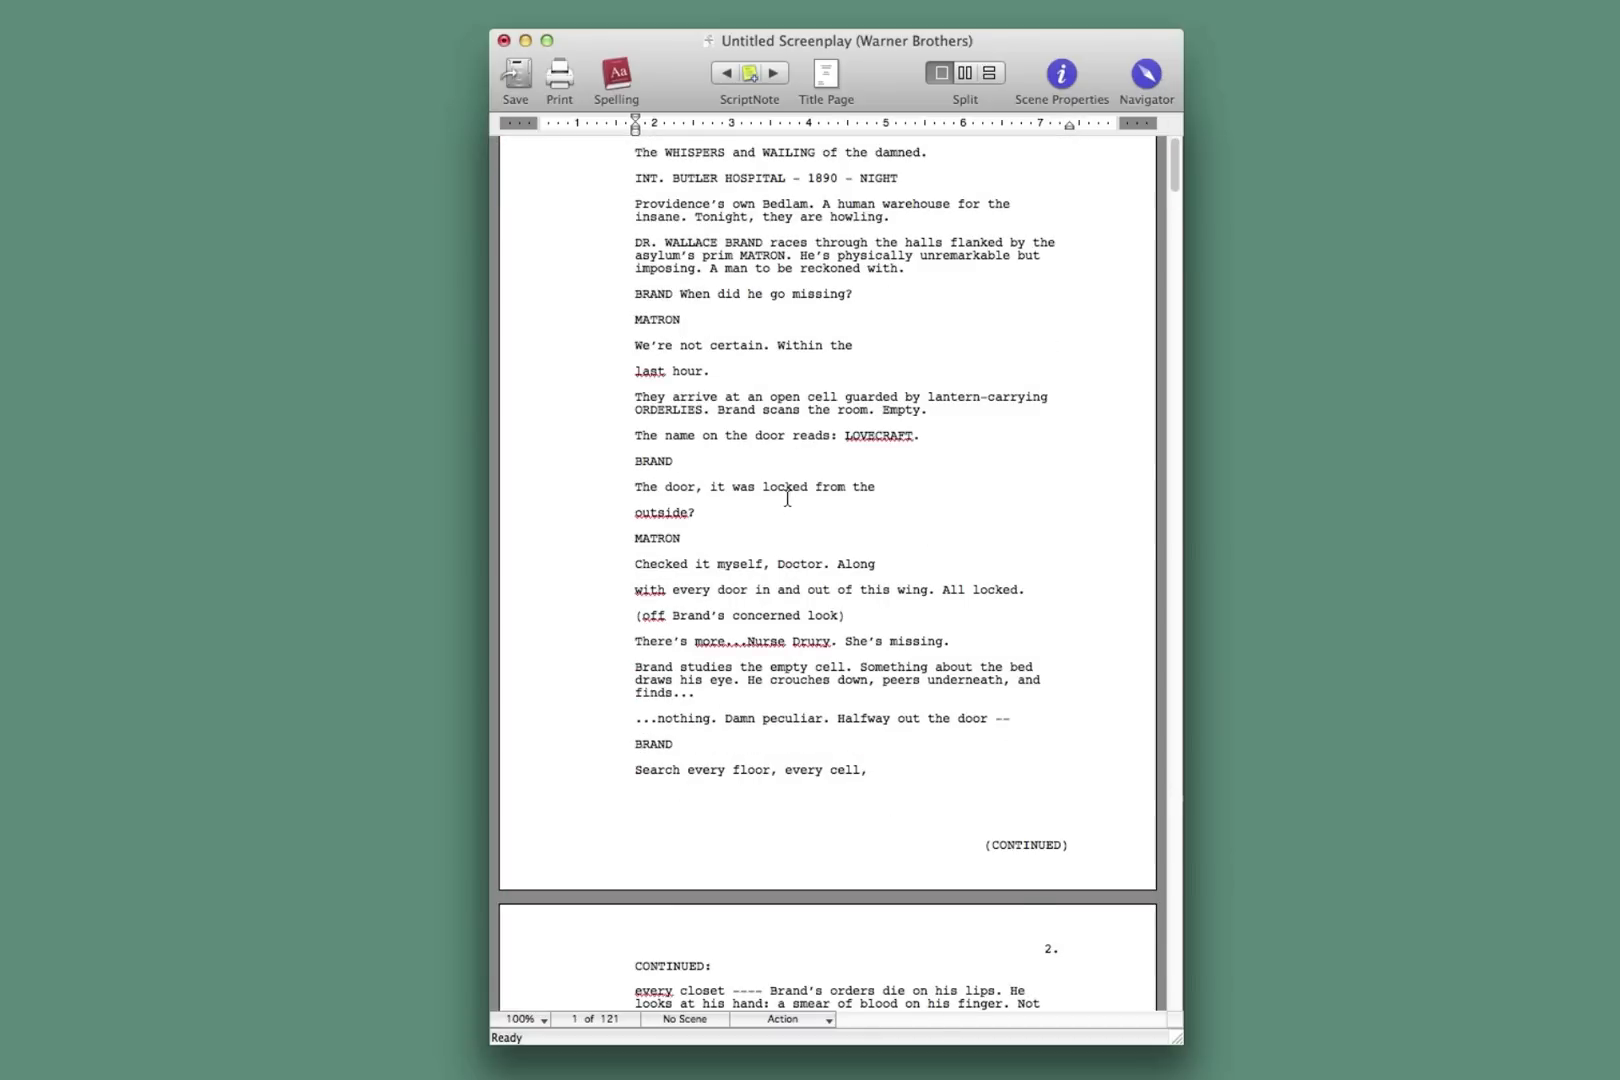
pyautogui.write('THUNDER. RAIN.')
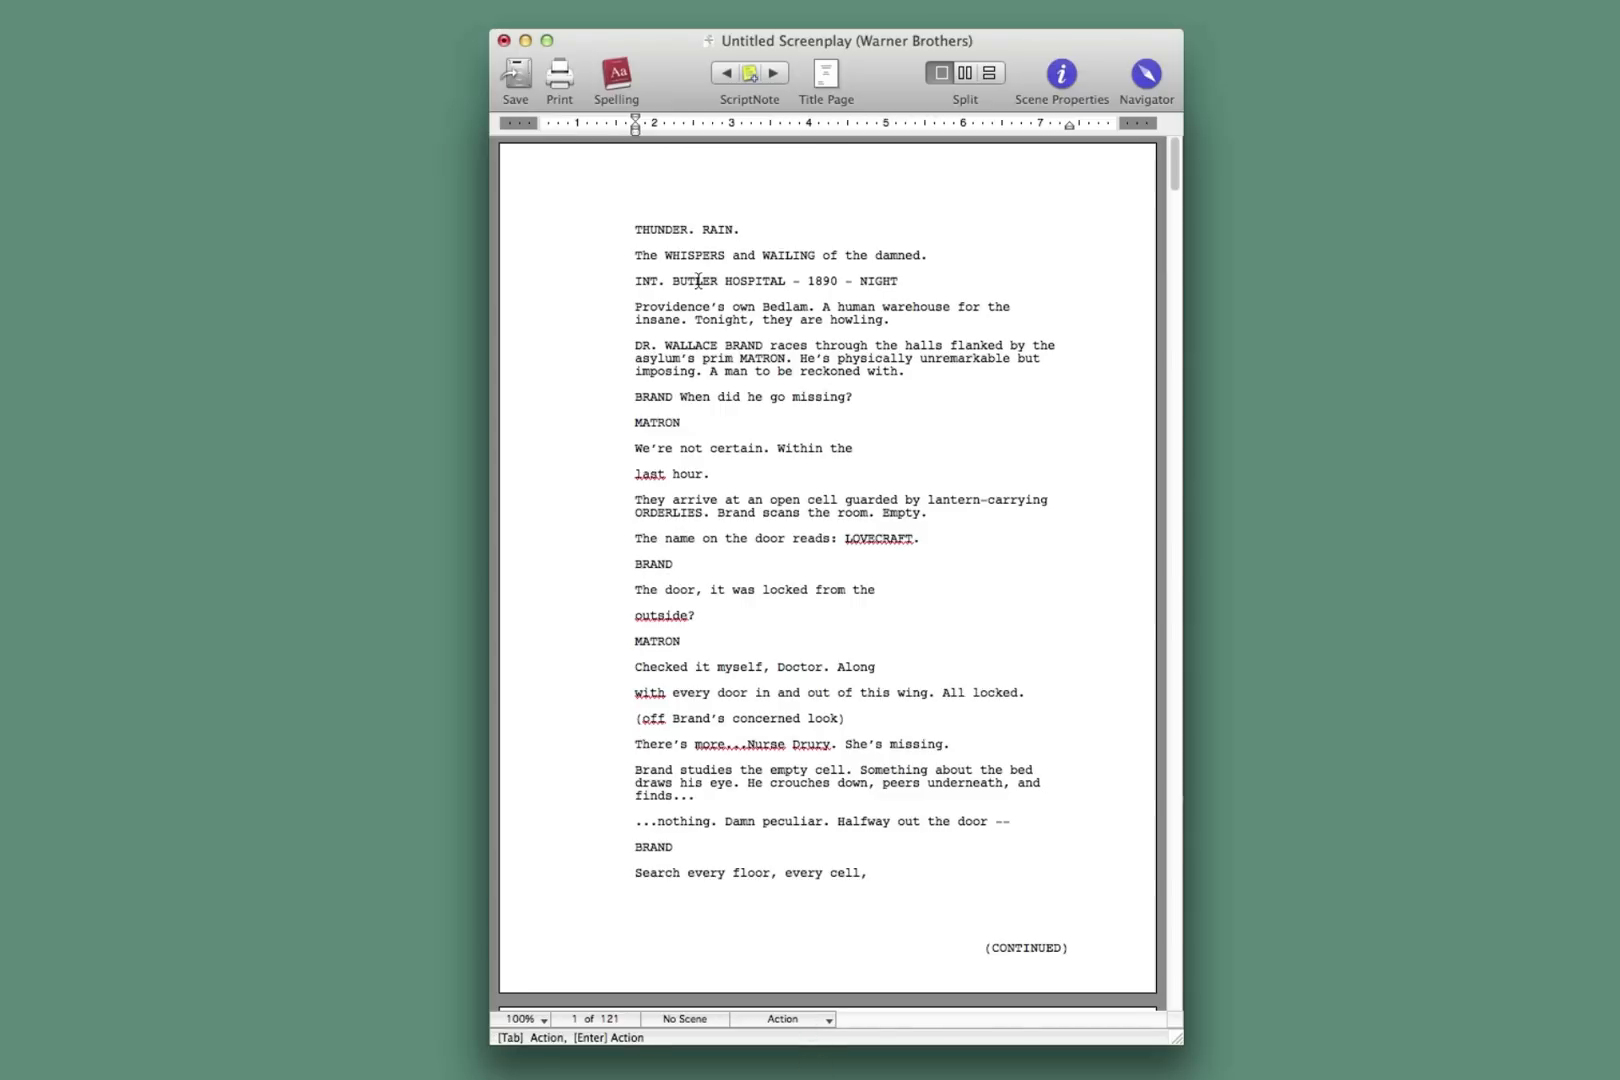
pyautogui.click(782, 1019)
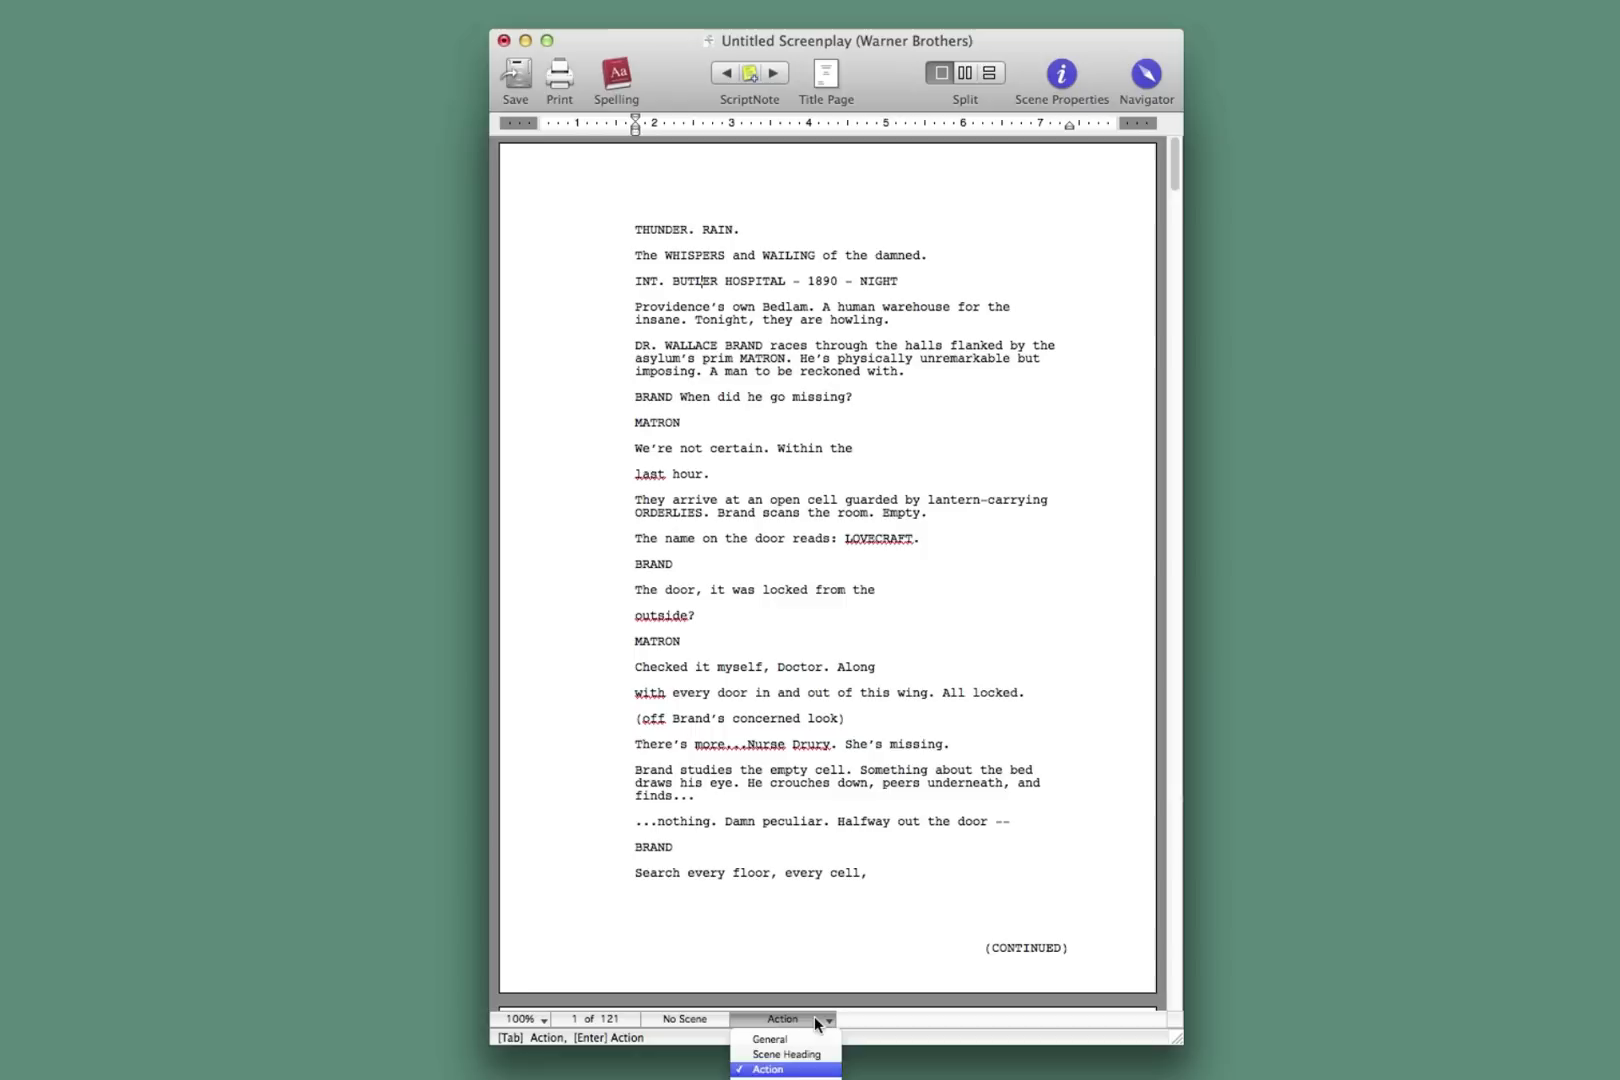
pyautogui.click(783, 1069)
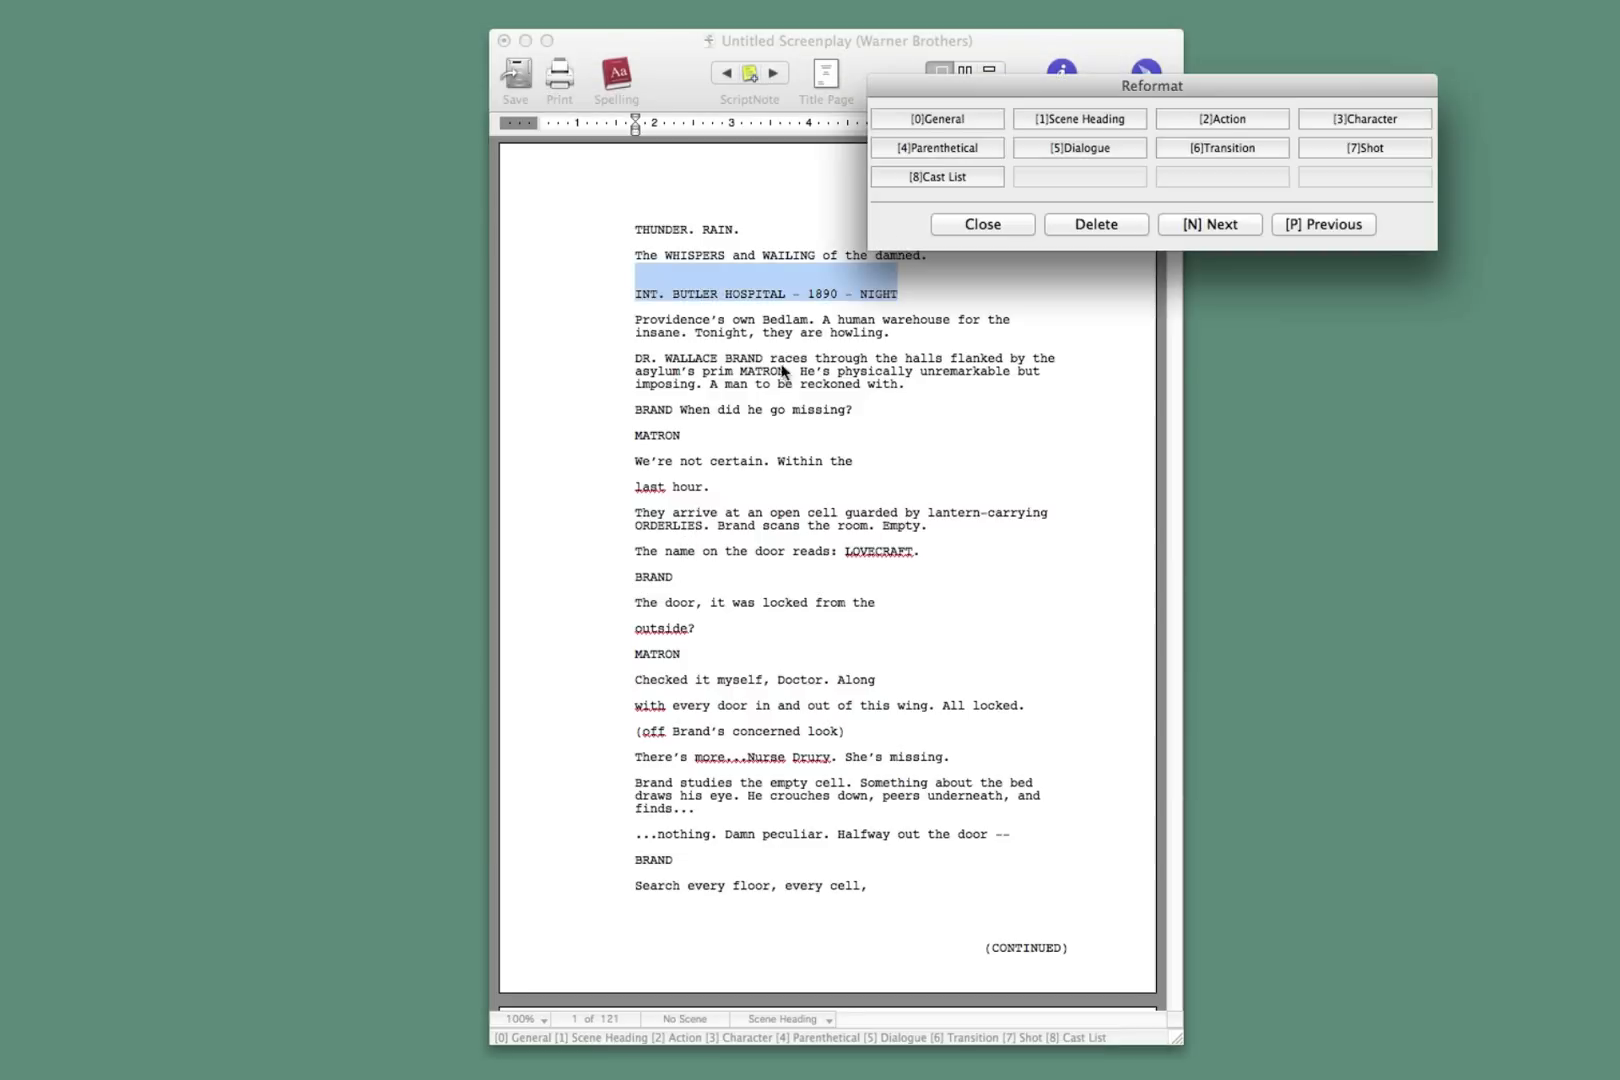
# Step: Use the Reformat panel to assign Scene Heading to the hospital line, then dismiss it
pyautogui.moveTo(1150, 86); pyautogui.dragTo(846, 474)
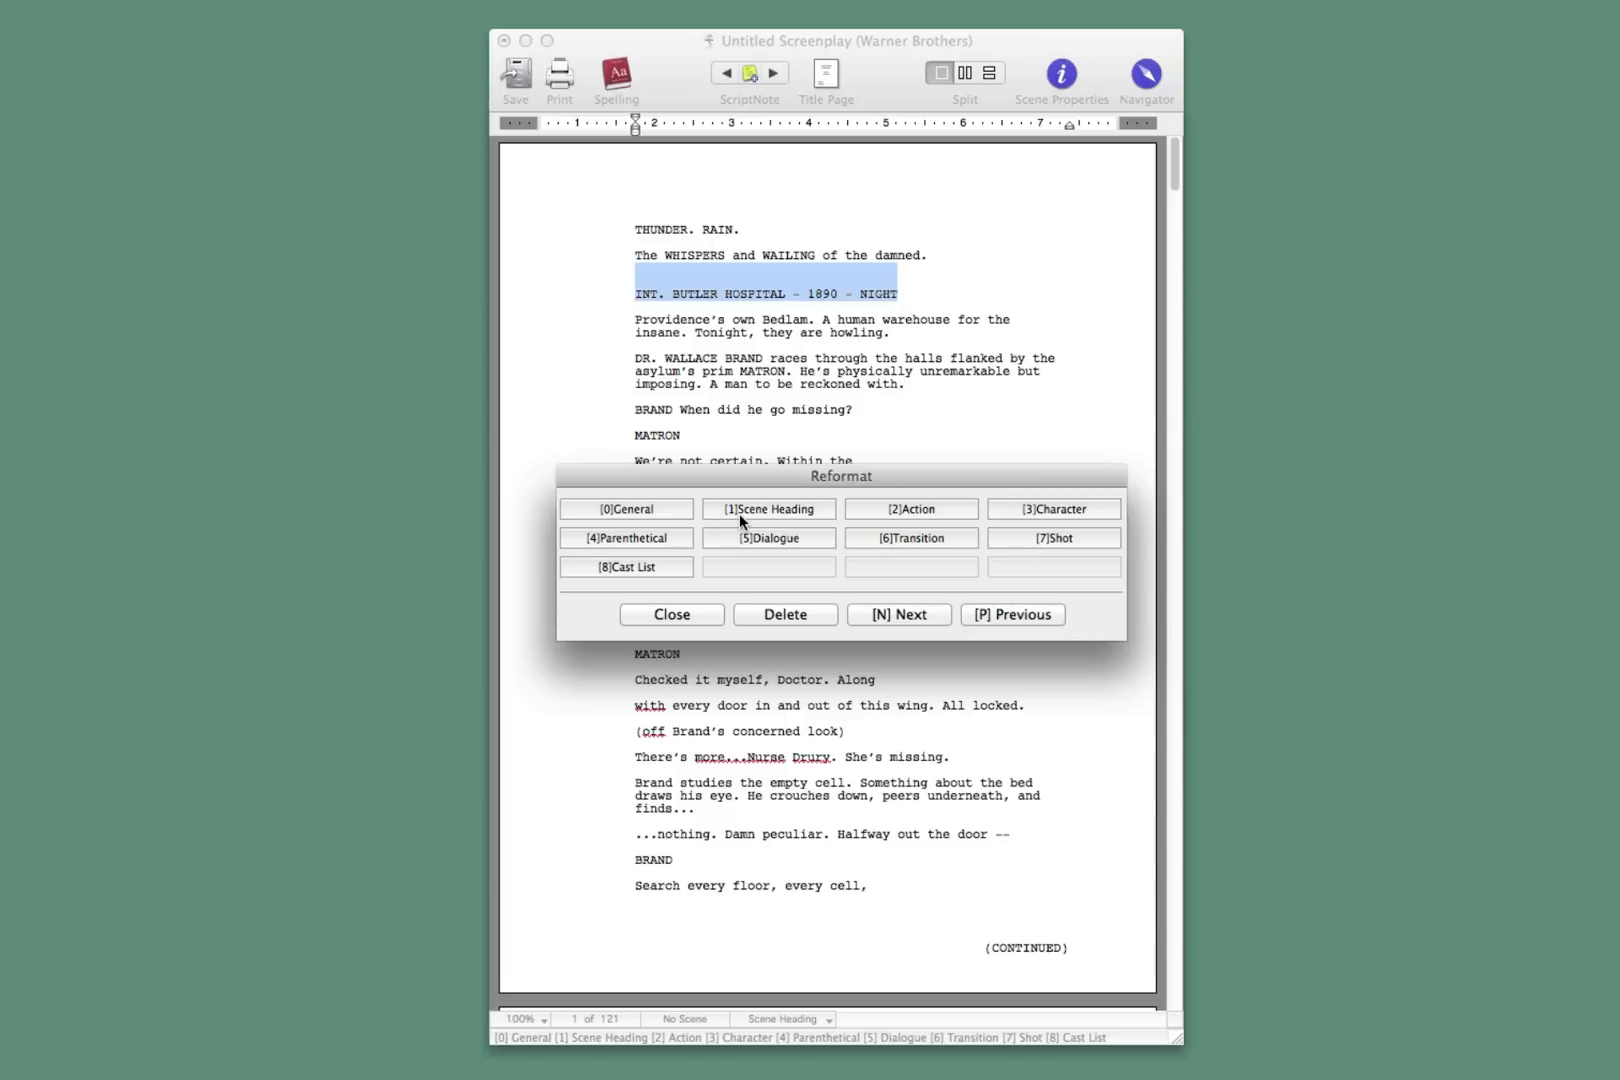
pyautogui.click(897, 614)
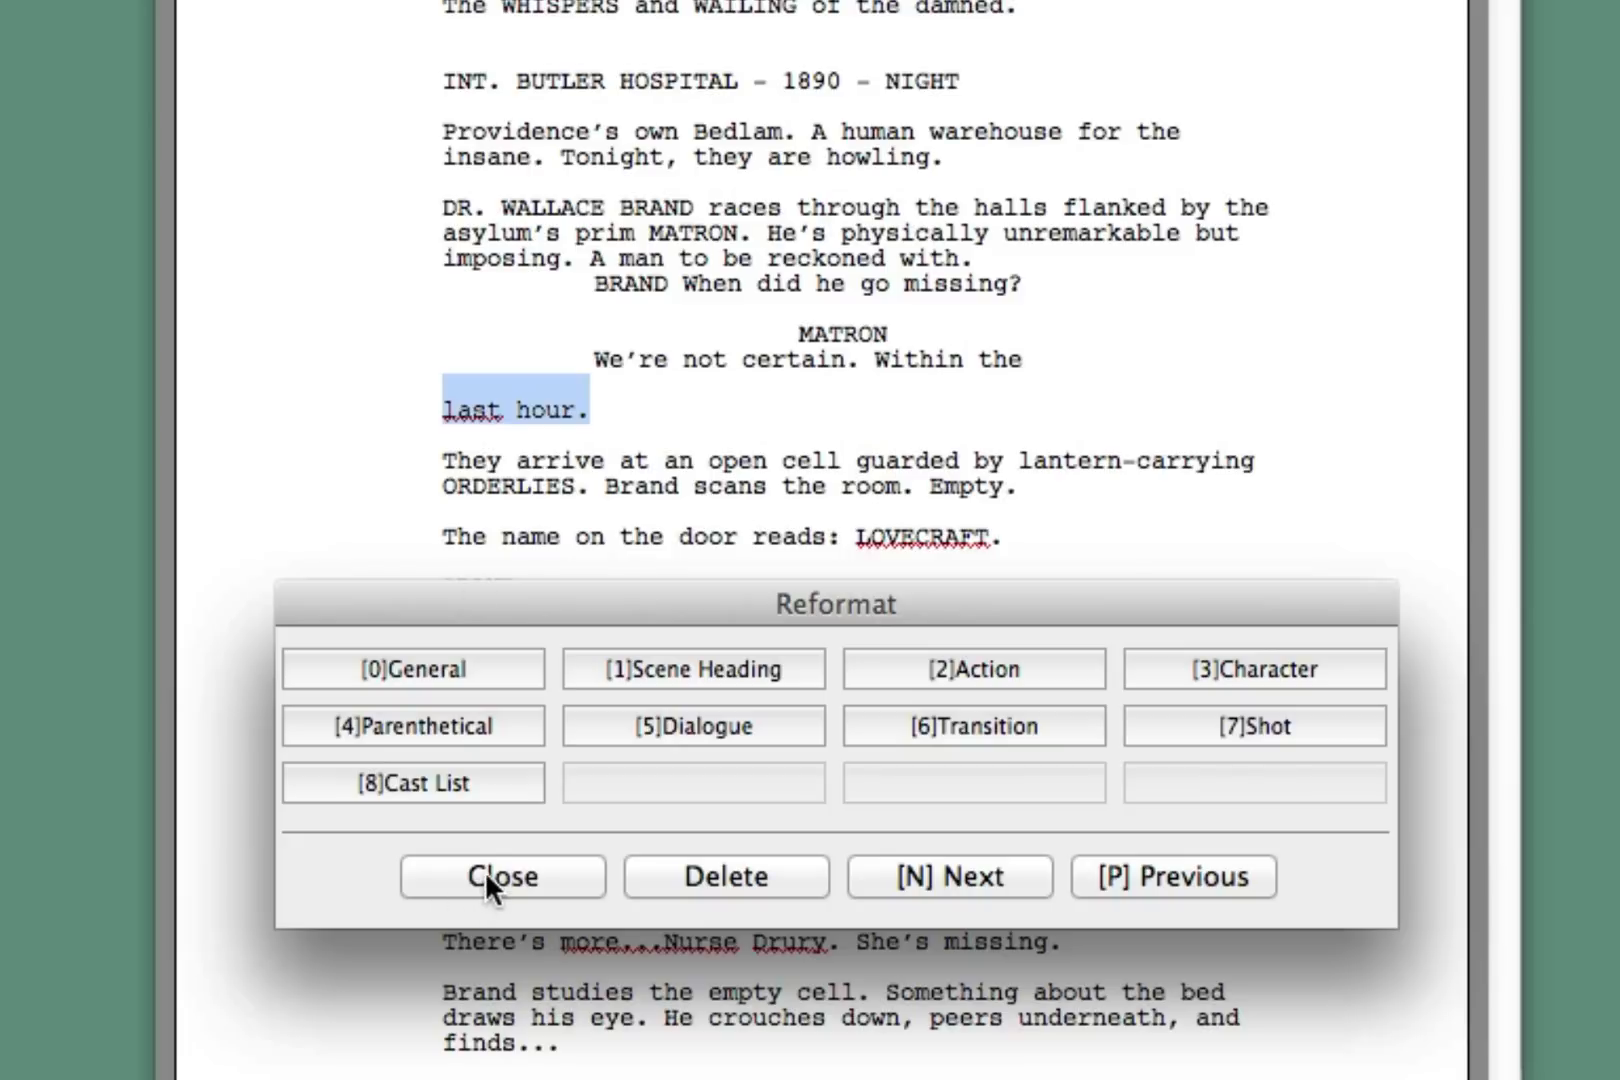
pyautogui.click(502, 876)
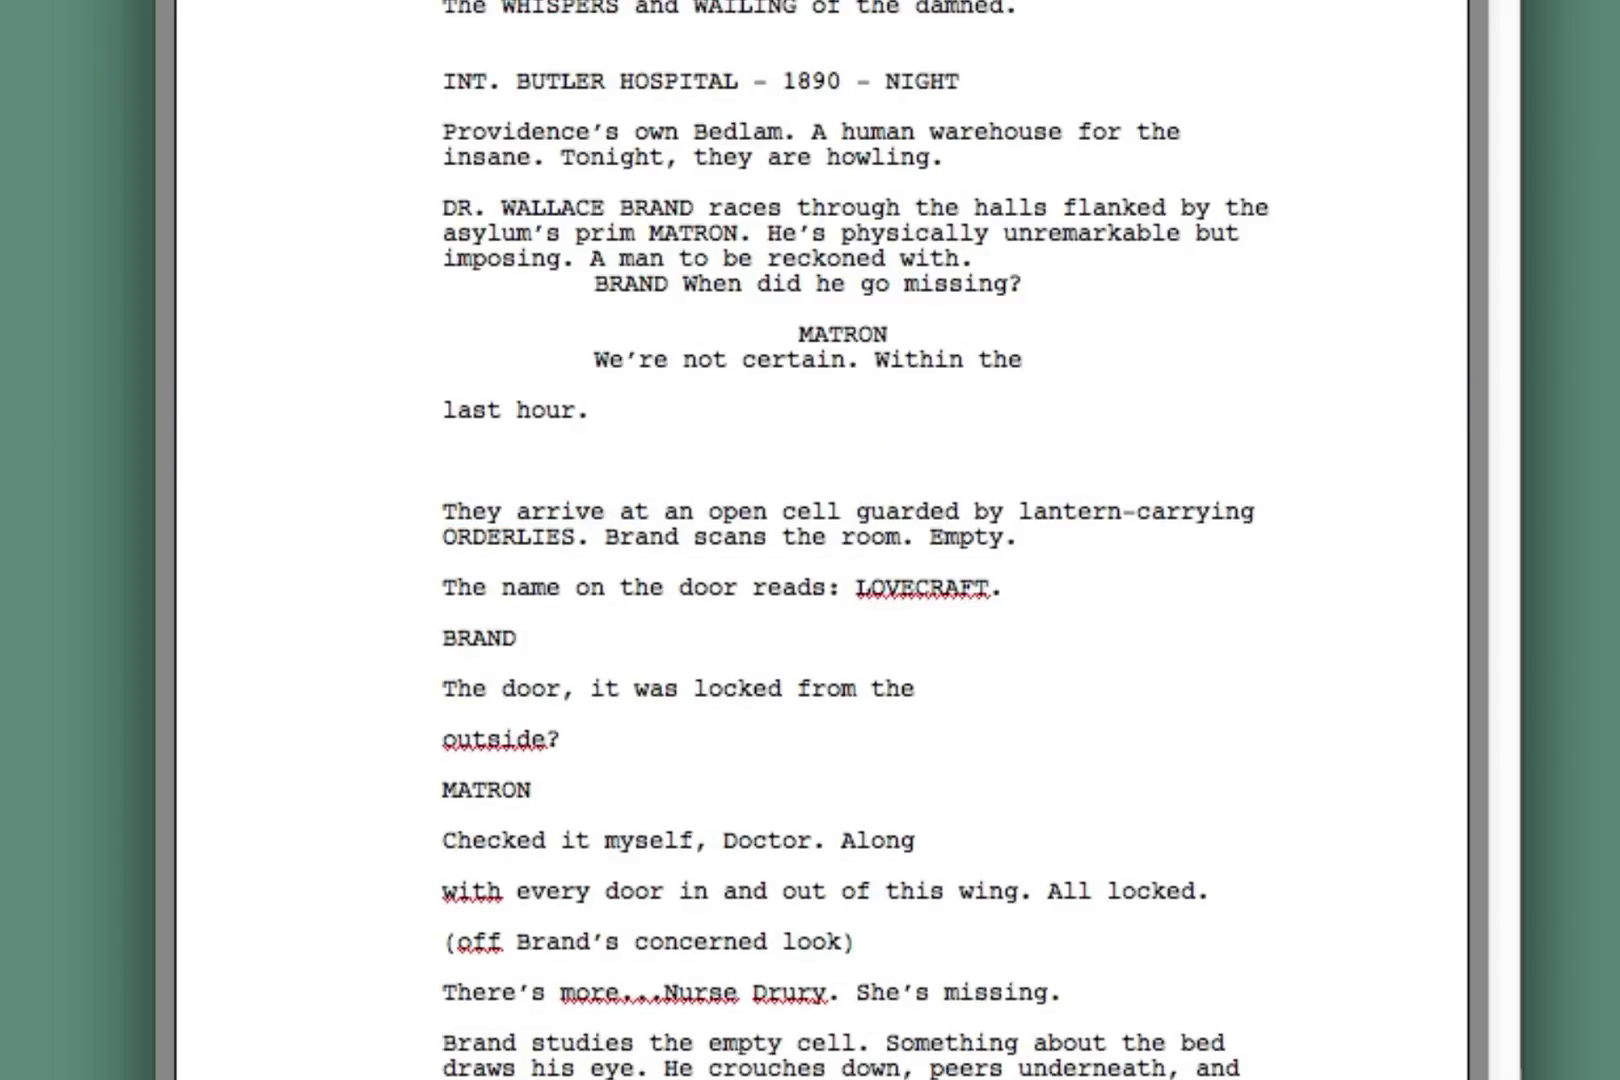
# Step: Join Matron's split 'last hour.' line into her dialogue and scroll onto page 2
pyautogui.click(589, 410)
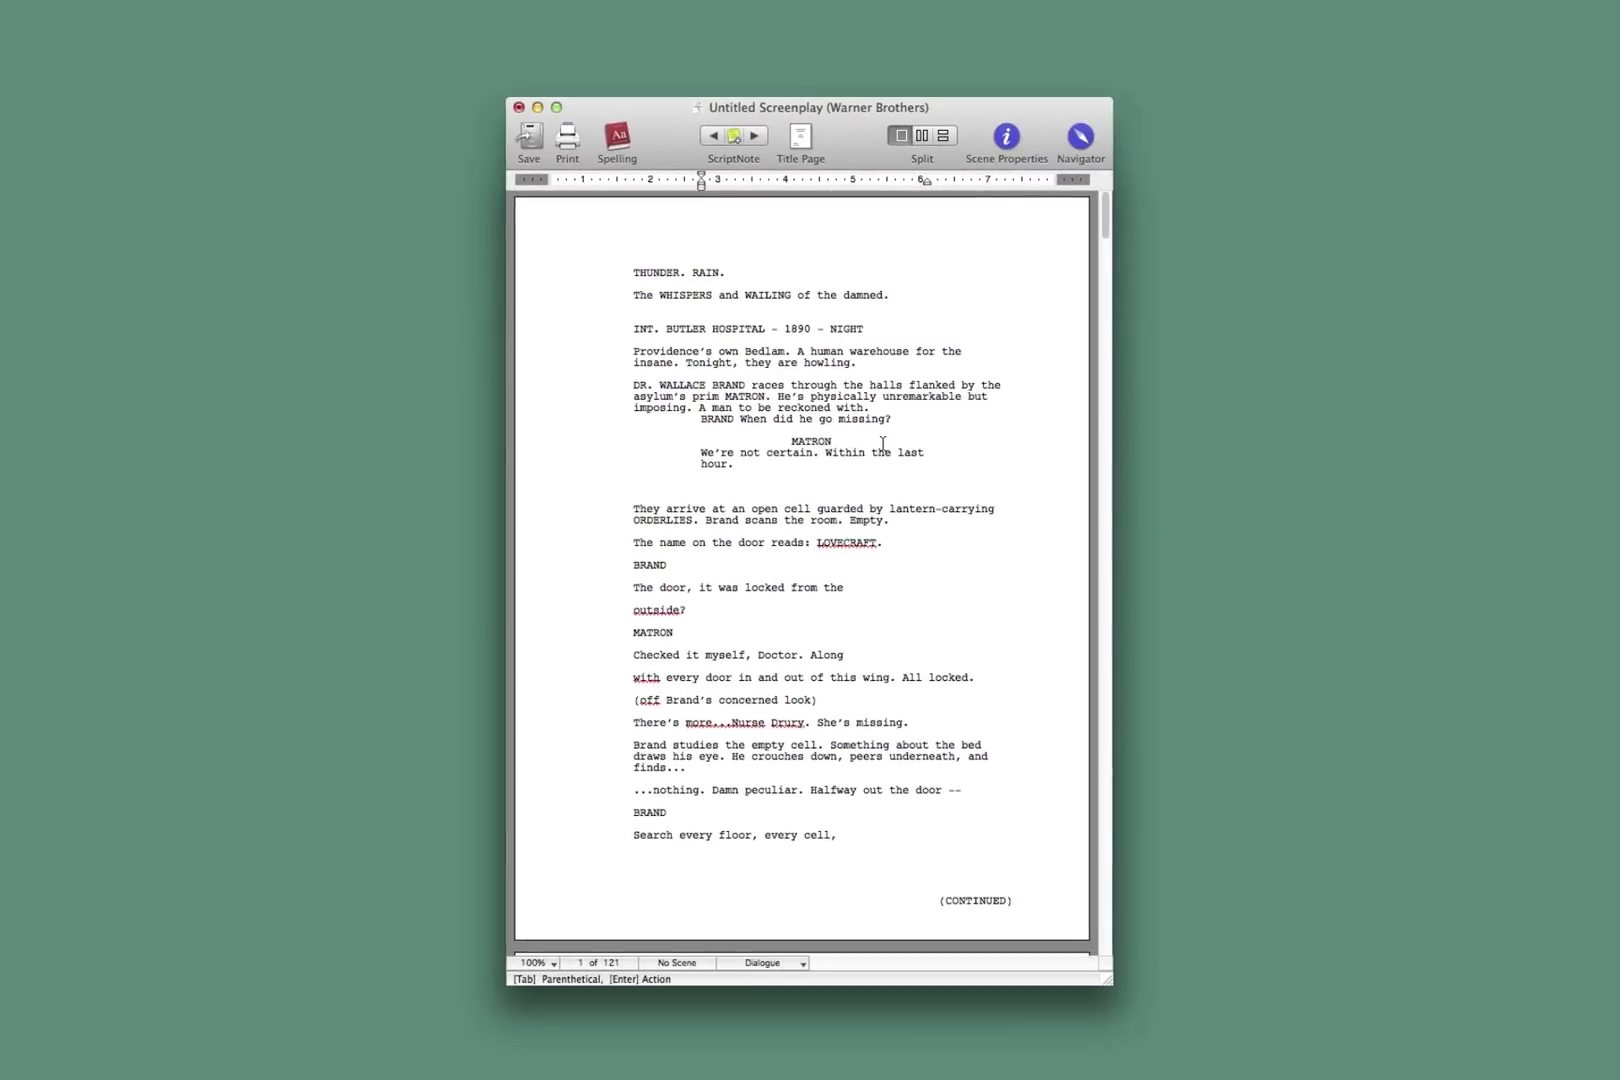
pyautogui.scroll(-3)
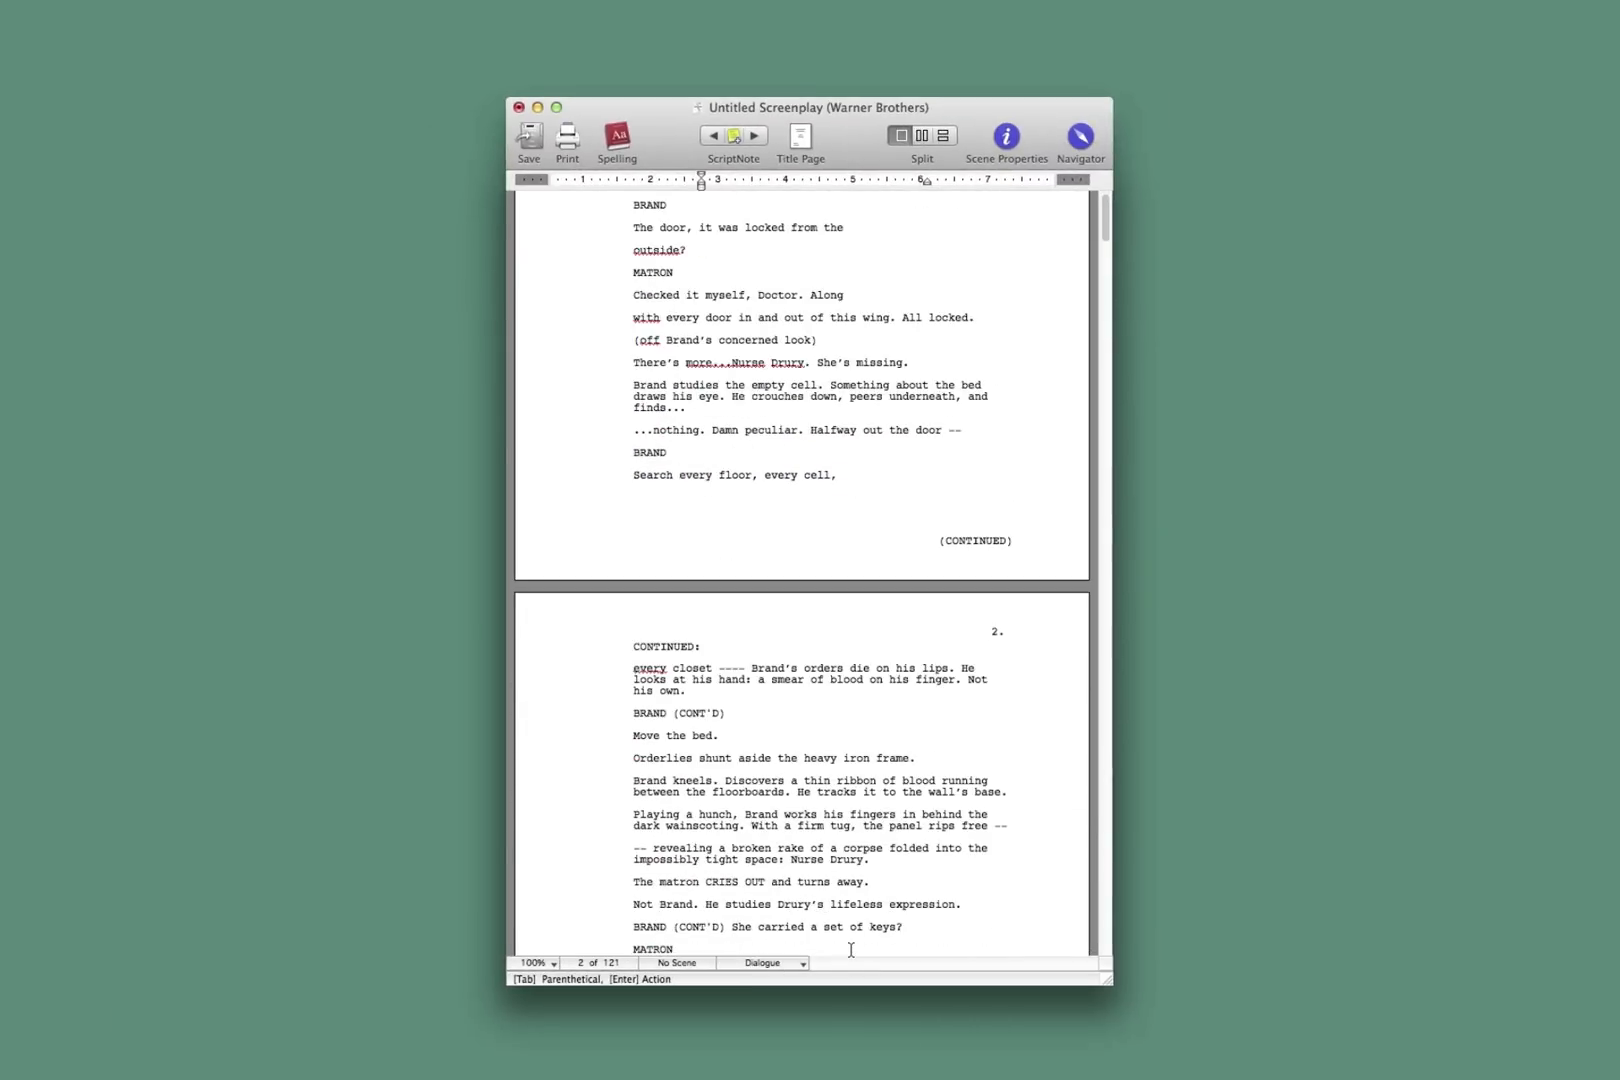
pyautogui.scroll(-3)
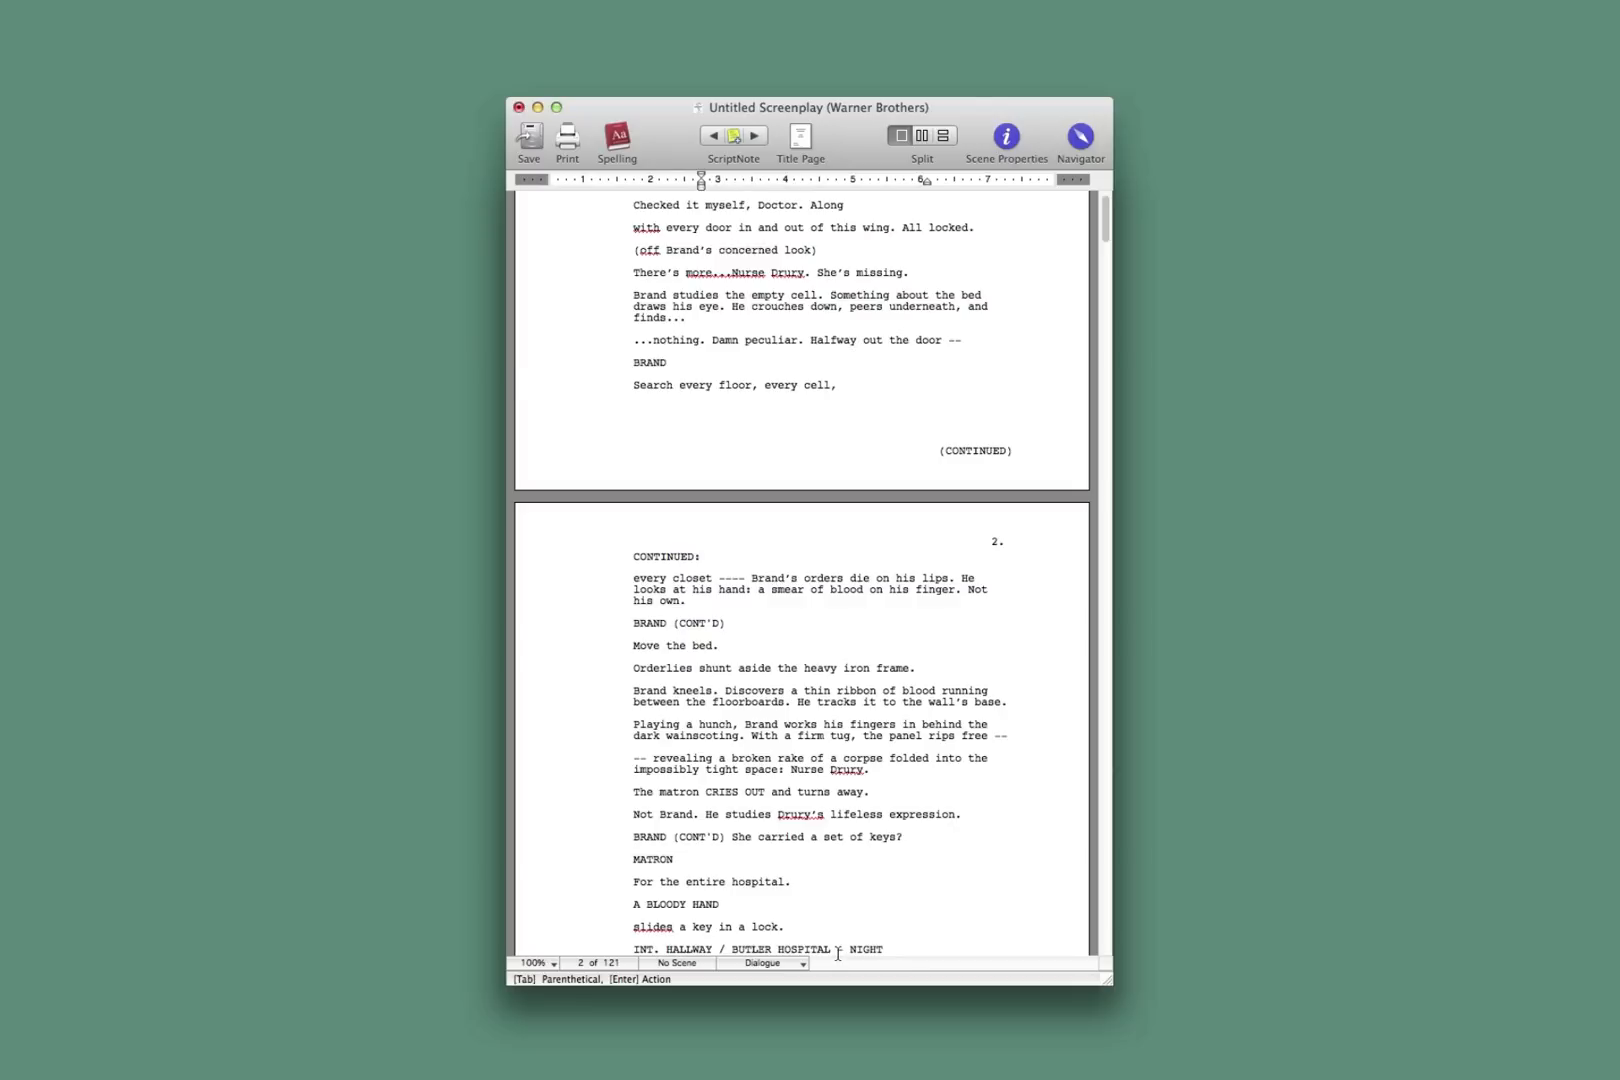
pyautogui.scroll(-3)
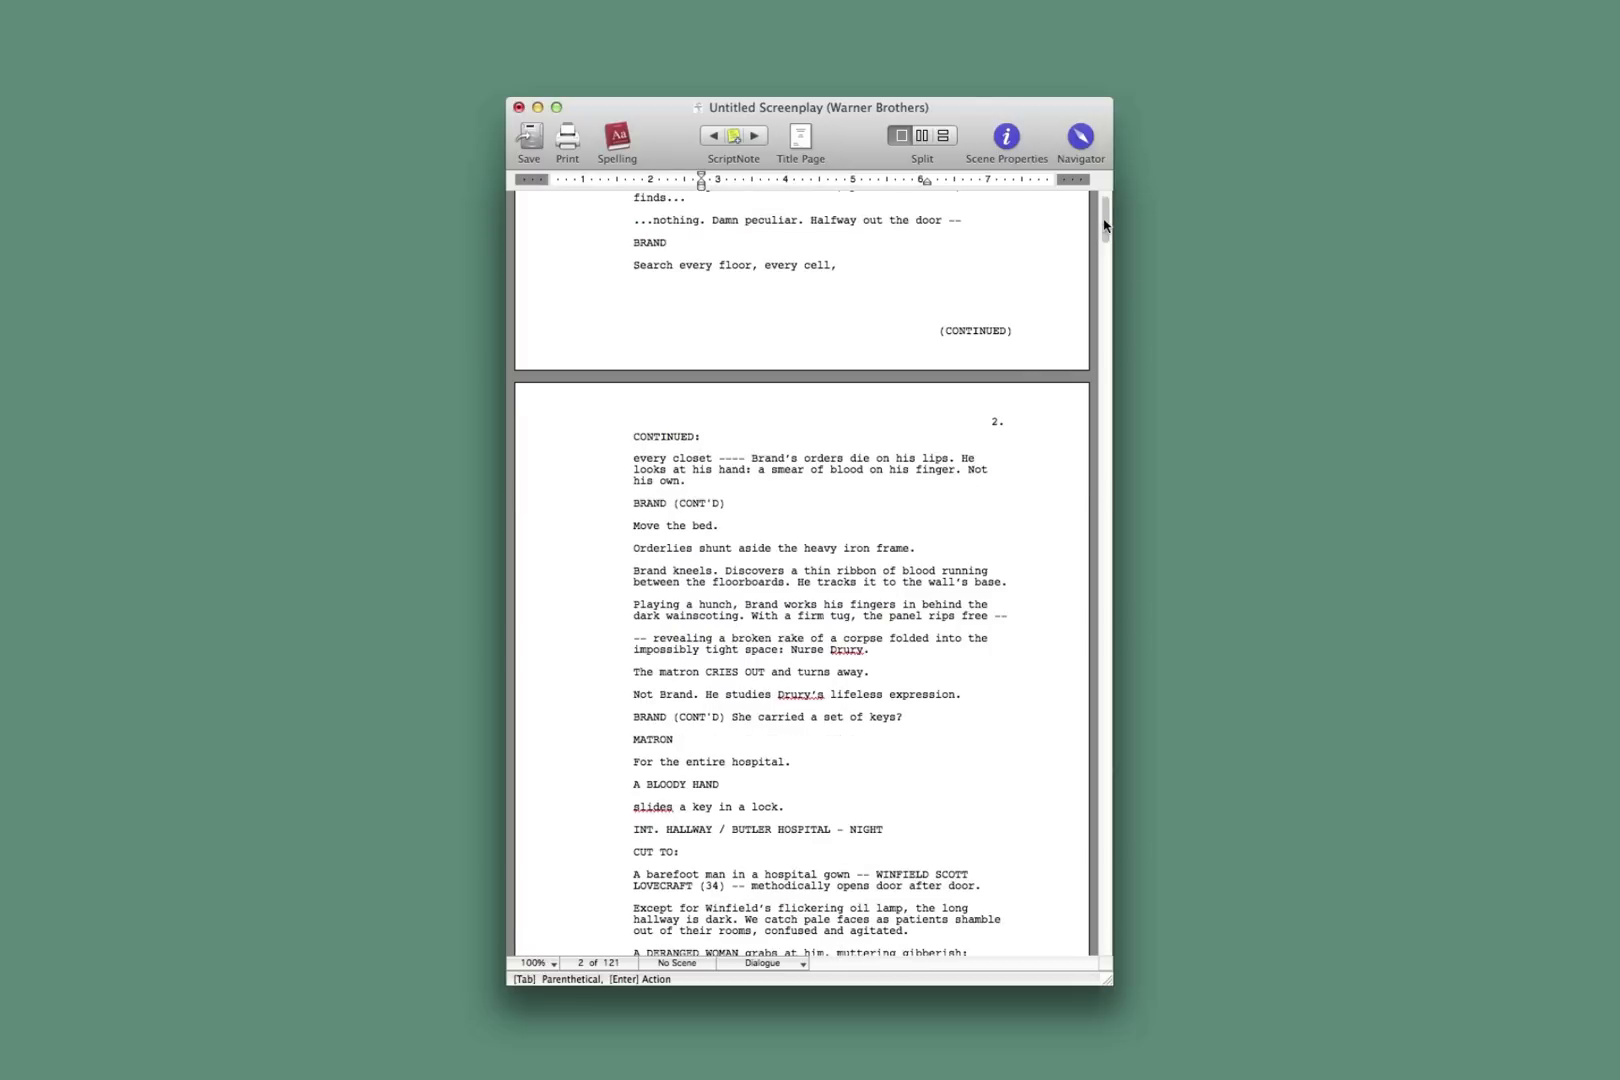